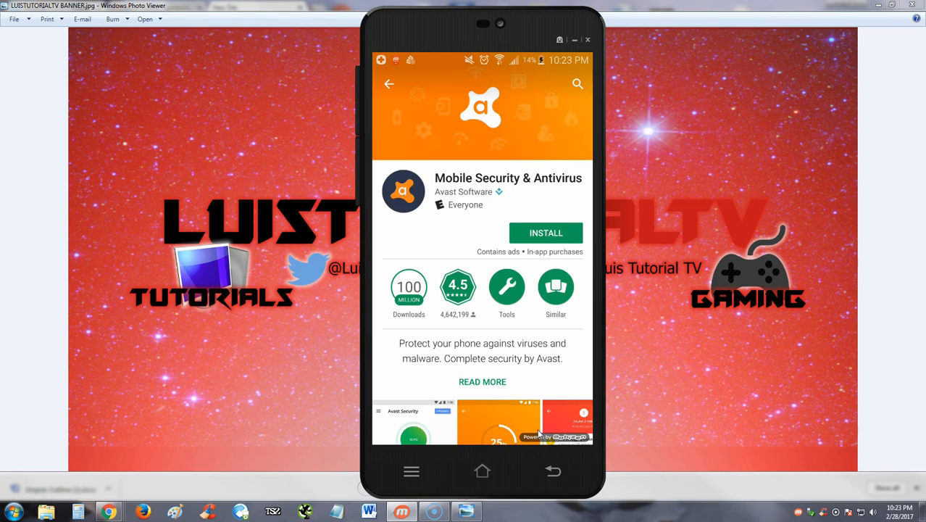
pyautogui.moveTo(681, 397)
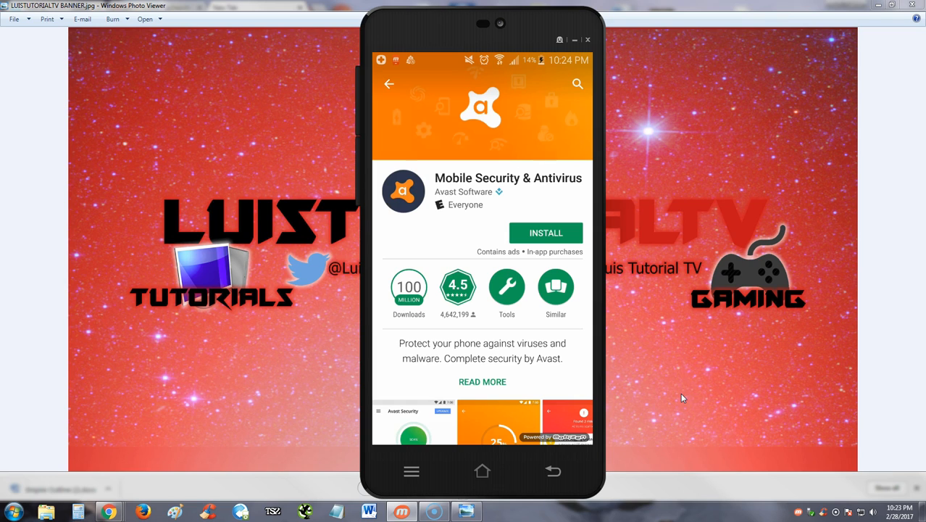
pyautogui.moveTo(426, 316)
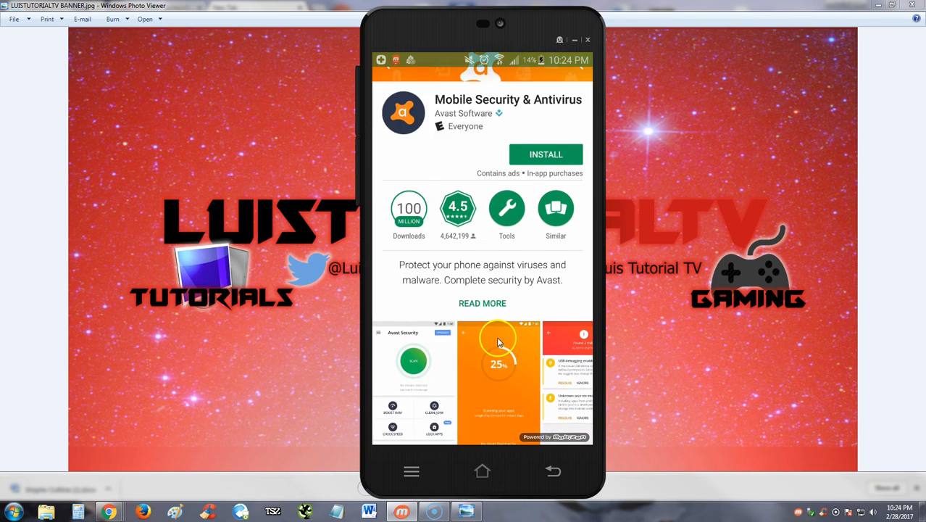
# - Install Avast Mobile Security & Antivirus from its Google Play listing after reviewing it
pyautogui.scroll(-3)
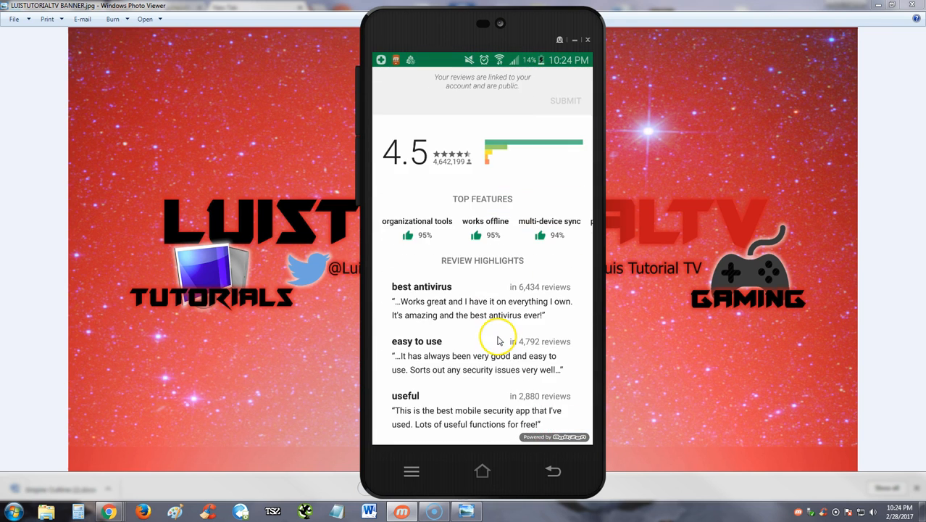
pyautogui.scroll(-3)
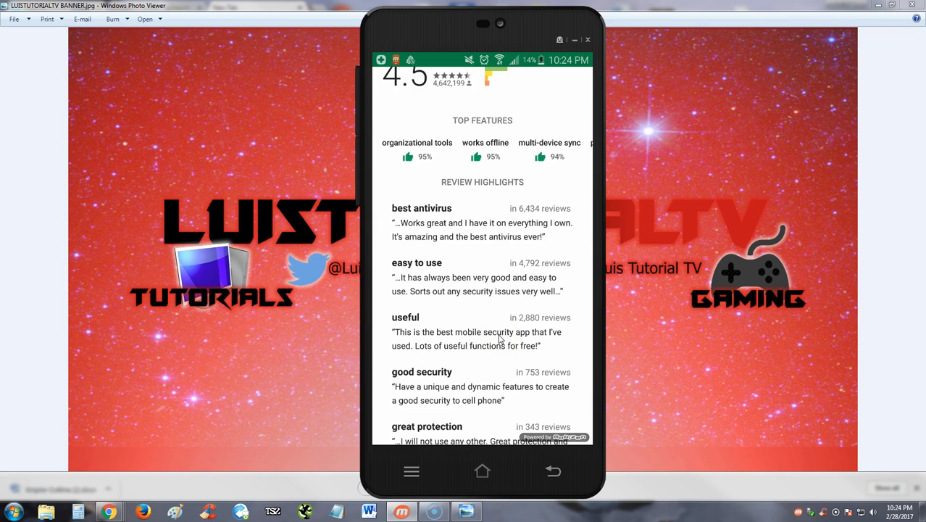
pyautogui.scroll(-3)
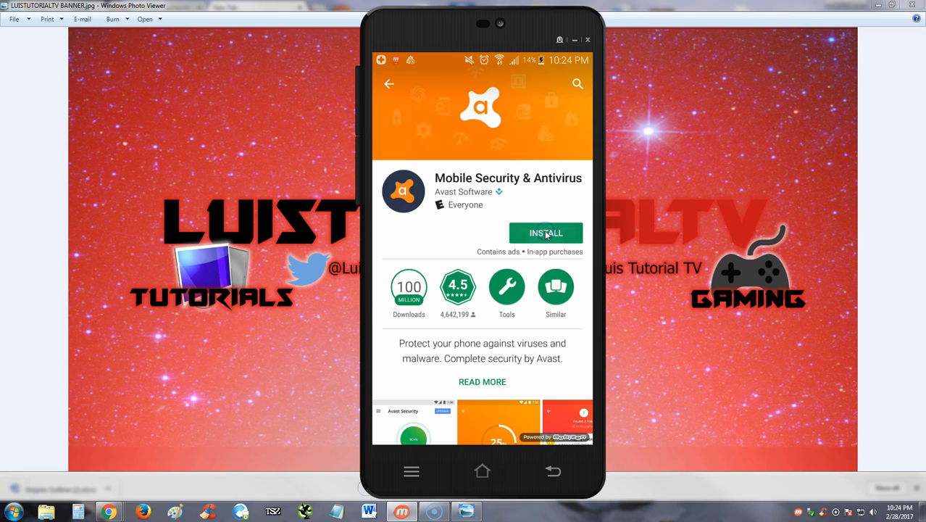
pyautogui.click(545, 232)
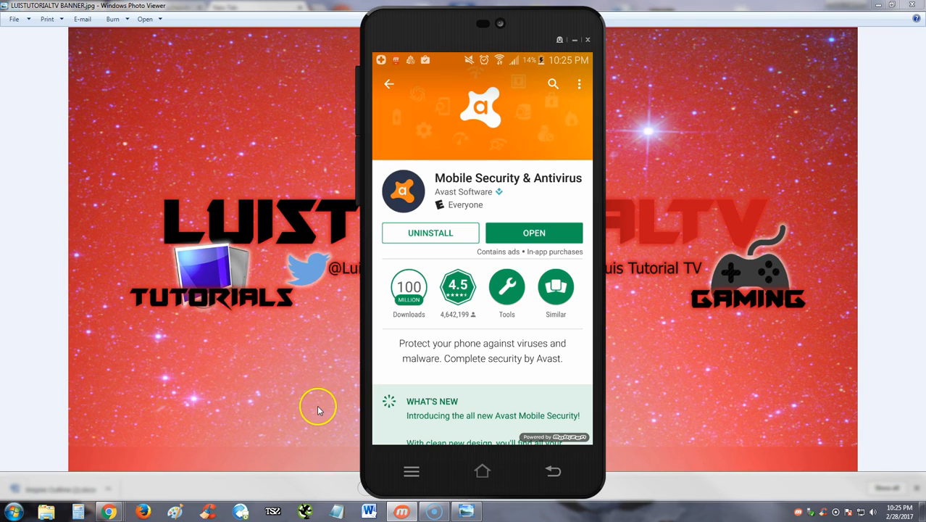
# - Launch Avast from the store, accept its terms via Get Started and reach the scan screen
pyautogui.click(533, 232)
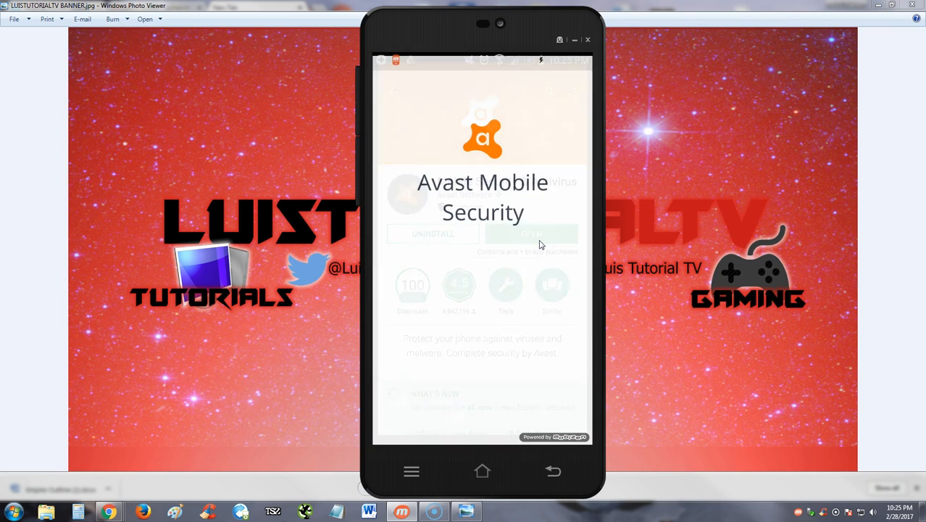
pyautogui.click(530, 233)
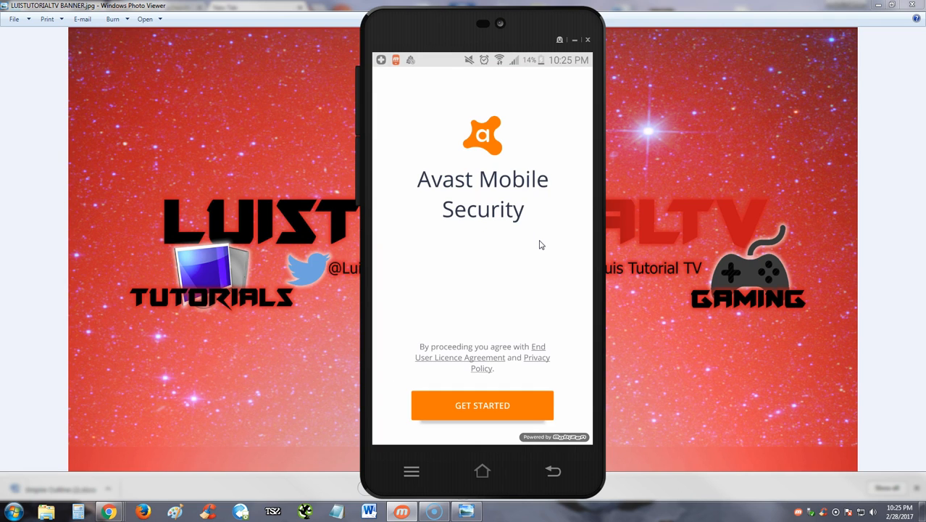
pyautogui.click(483, 406)
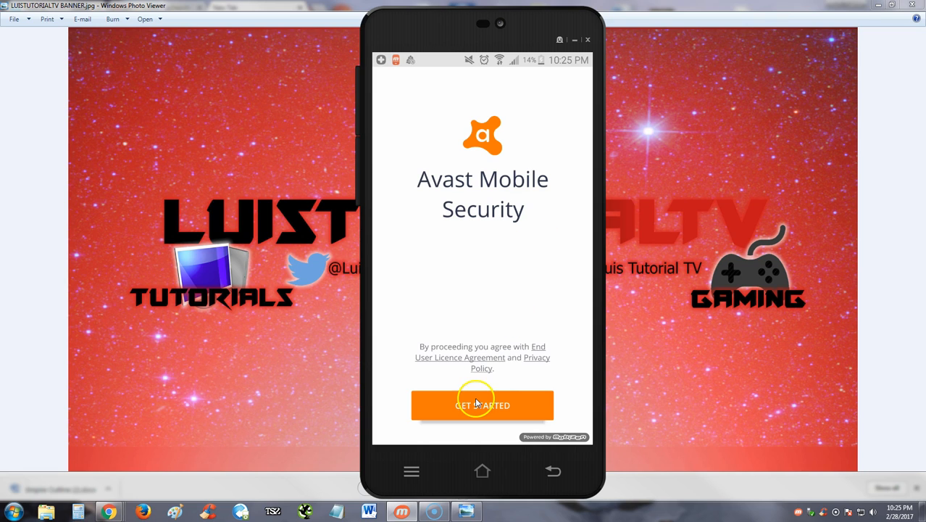
pyautogui.click(481, 404)
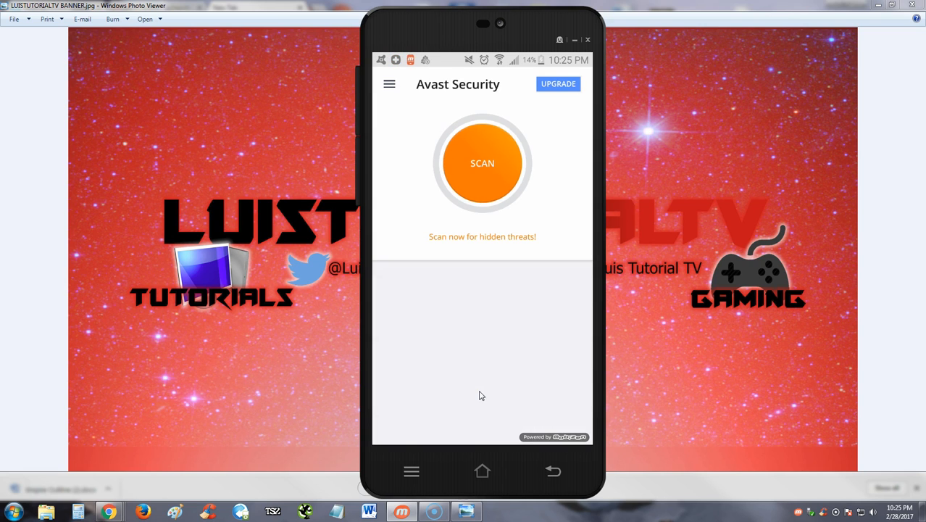
pyautogui.click(481, 162)
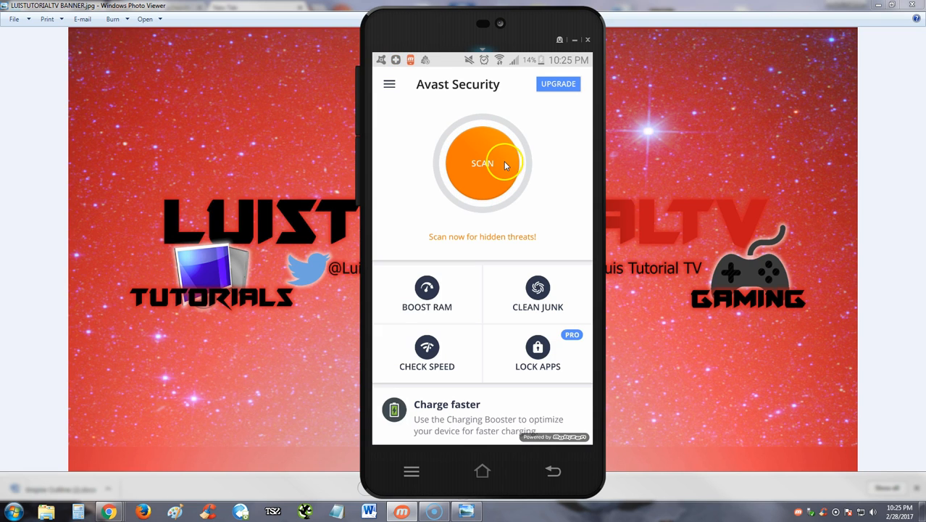
pyautogui.moveTo(563, 303)
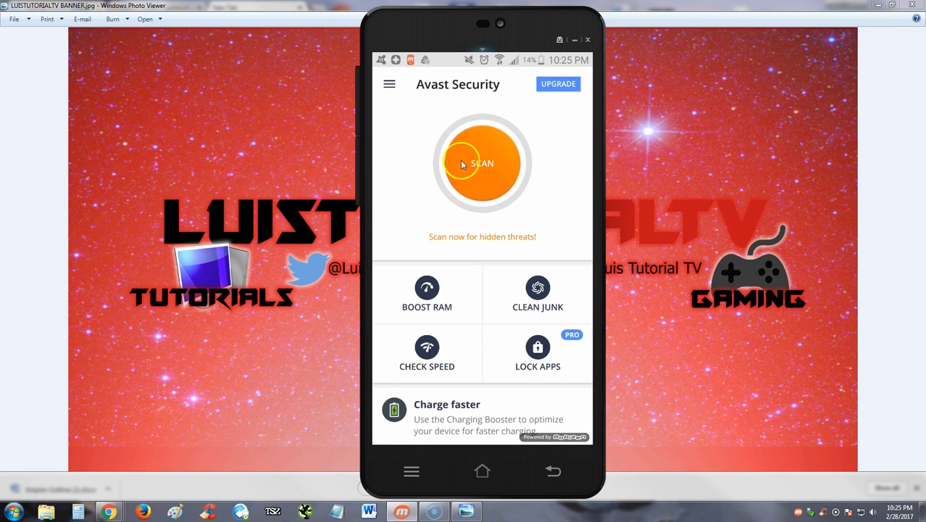
# - Start a threat scan, grant file access and leave it running in the background
pyautogui.click(481, 162)
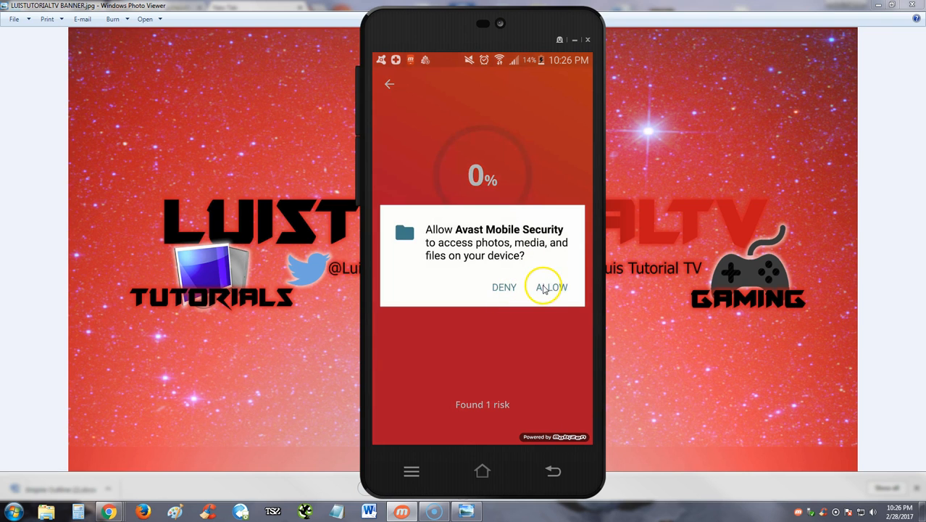
pyautogui.click(551, 287)
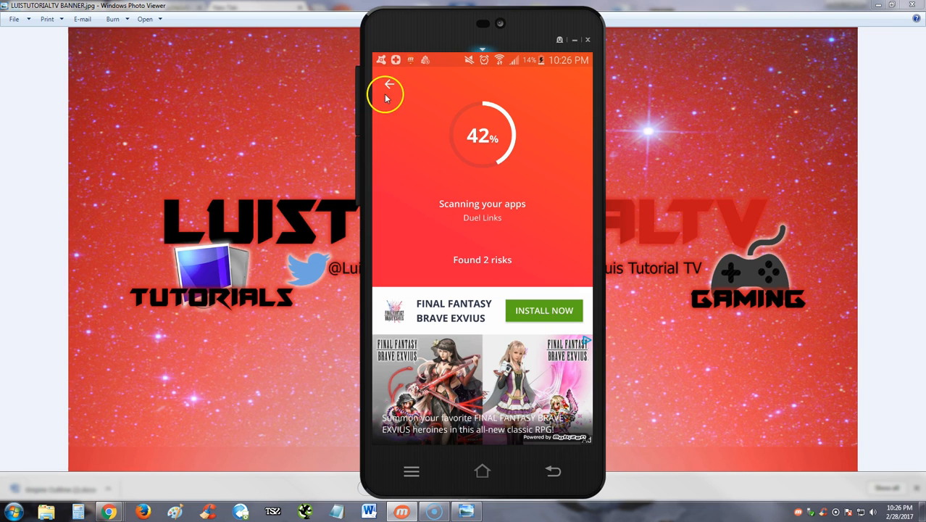
pyautogui.click(388, 84)
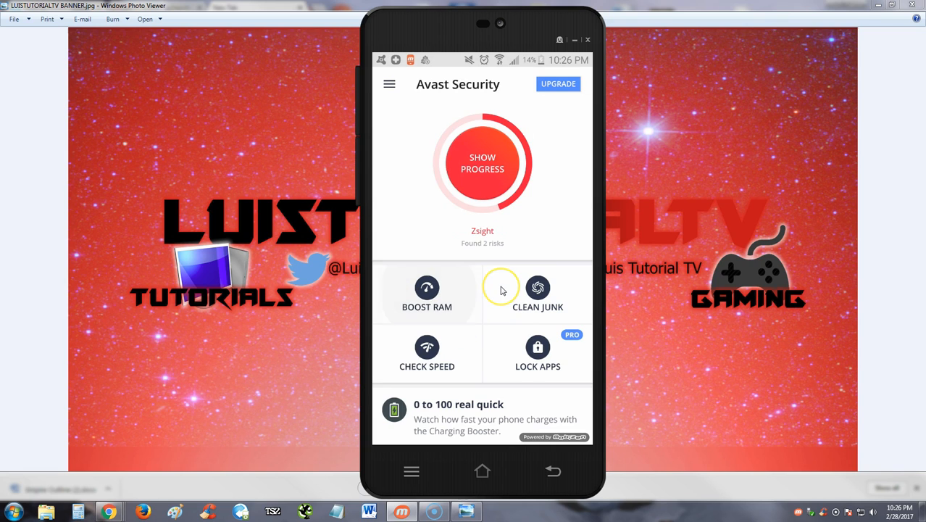
# - Boost RAM, freeing 388 MB and killing 25 apps
pyautogui.click(538, 287)
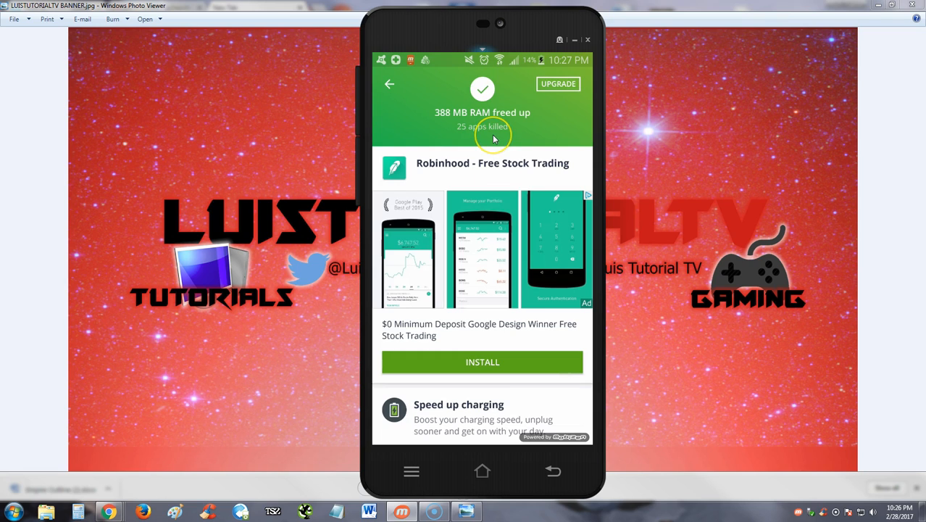
pyautogui.moveTo(528, 148)
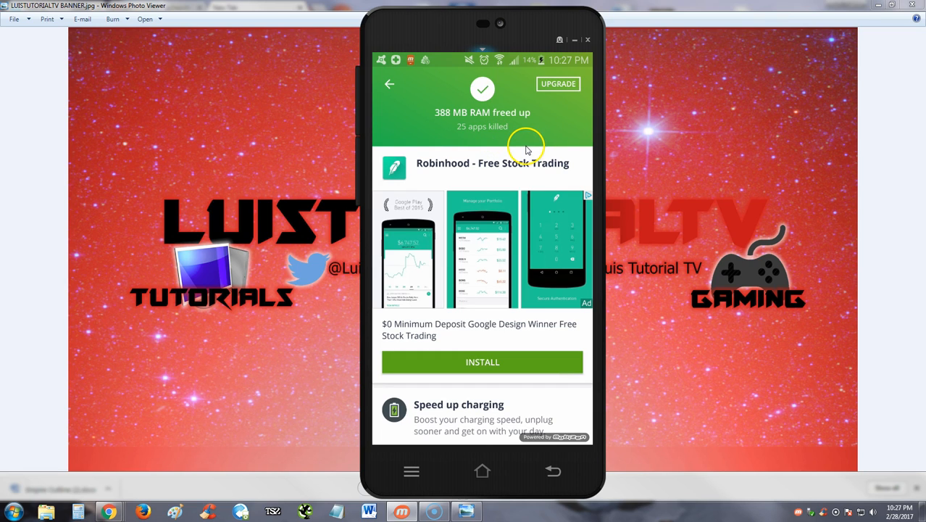
pyautogui.moveTo(479, 303)
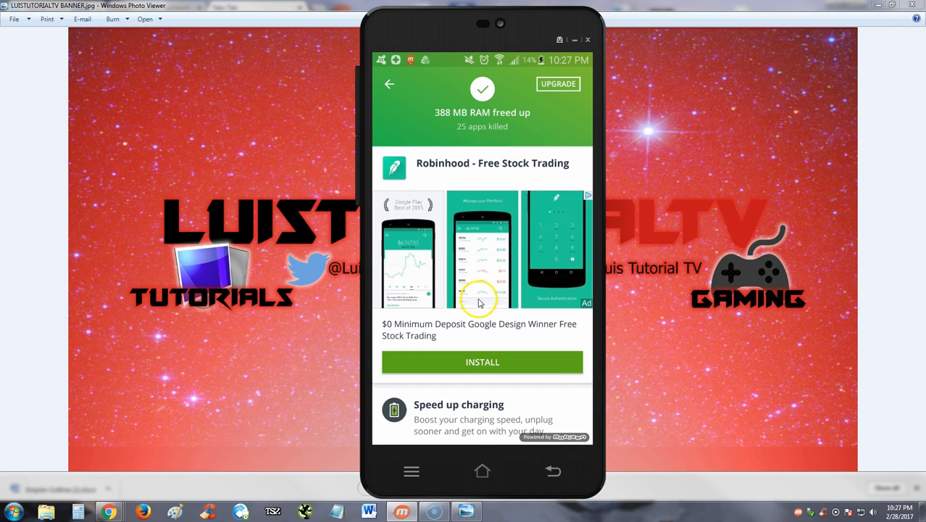
pyautogui.moveTo(554, 290)
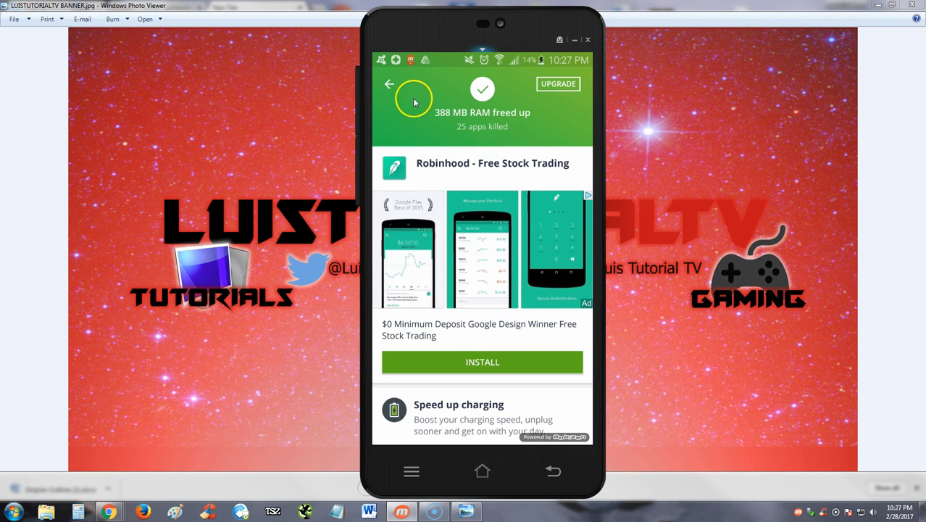
pyautogui.moveTo(510, 132)
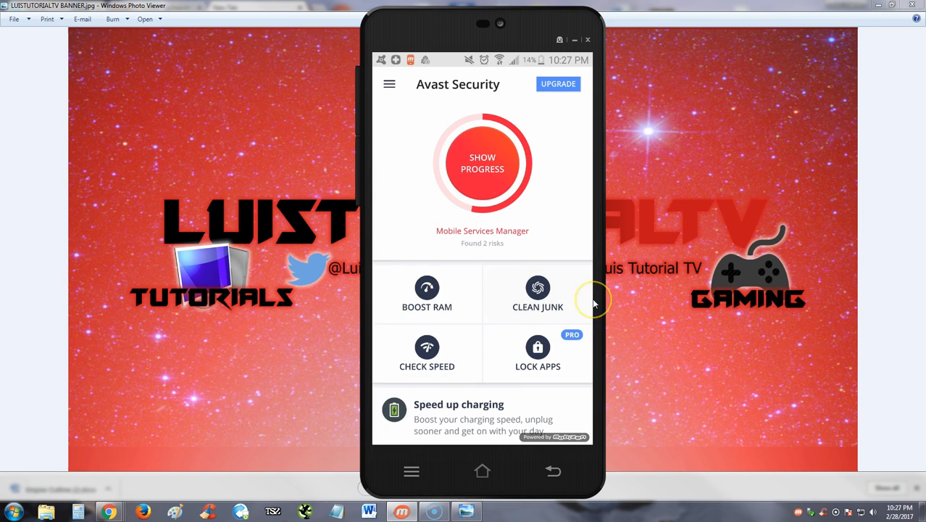
# - Start the junk cleaner's storage analysis showing 98% used space
pyautogui.click(538, 293)
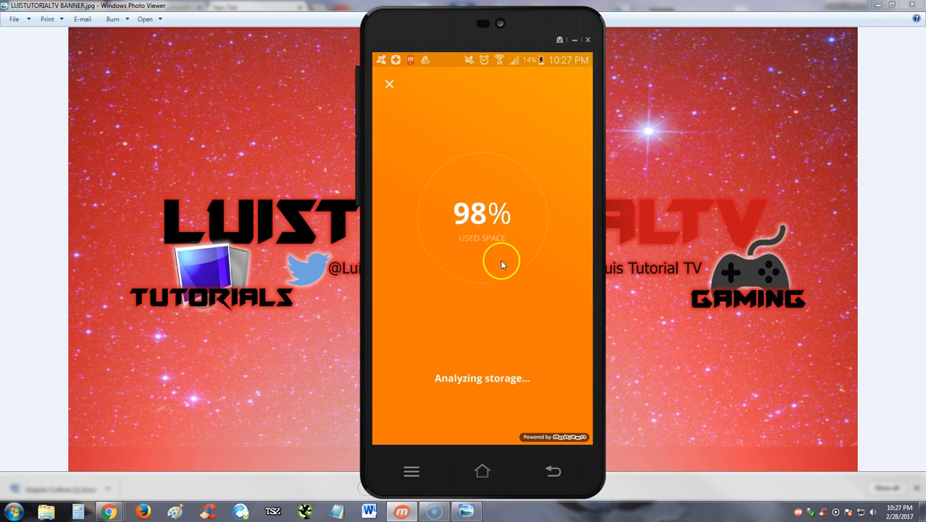
pyautogui.moveTo(503, 260)
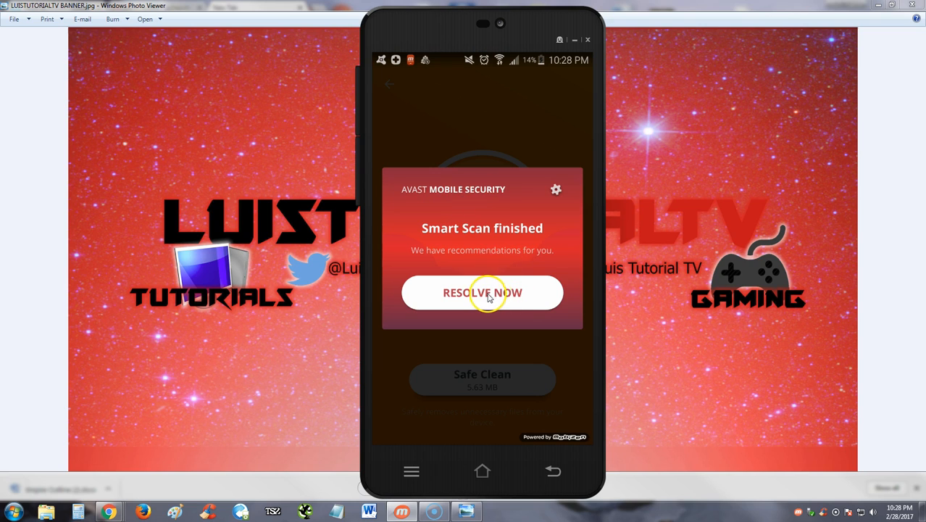
pyautogui.moveTo(492, 313)
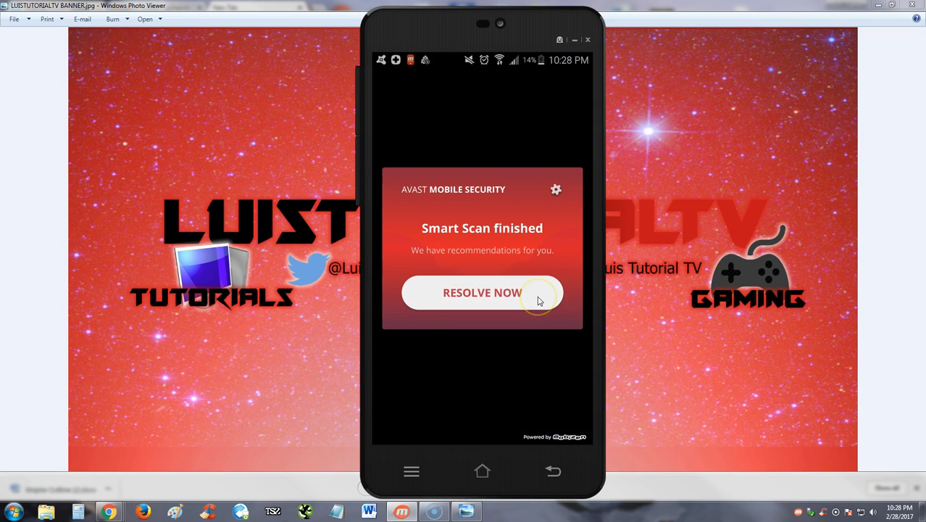
# - Review the scan's two risks and begin enabling Chrome protection toward accessibility settings
pyautogui.click(482, 293)
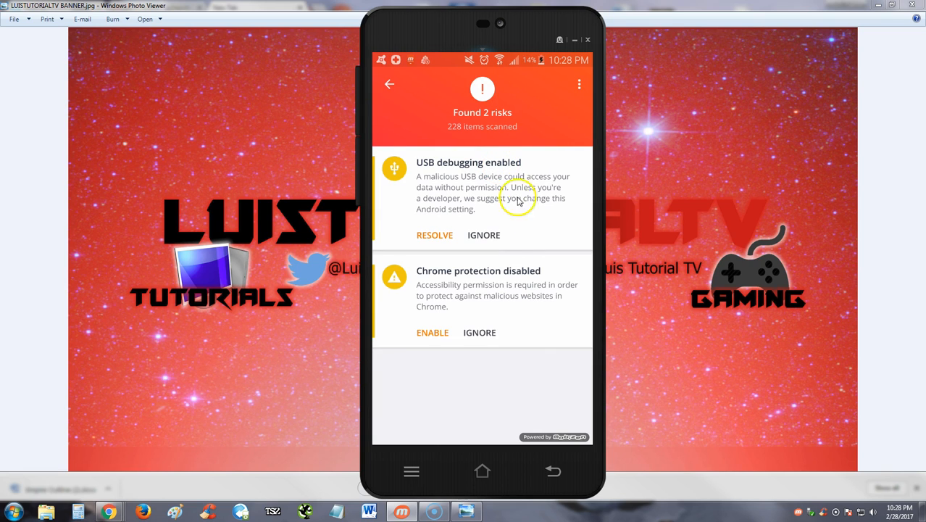
pyautogui.moveTo(469, 290)
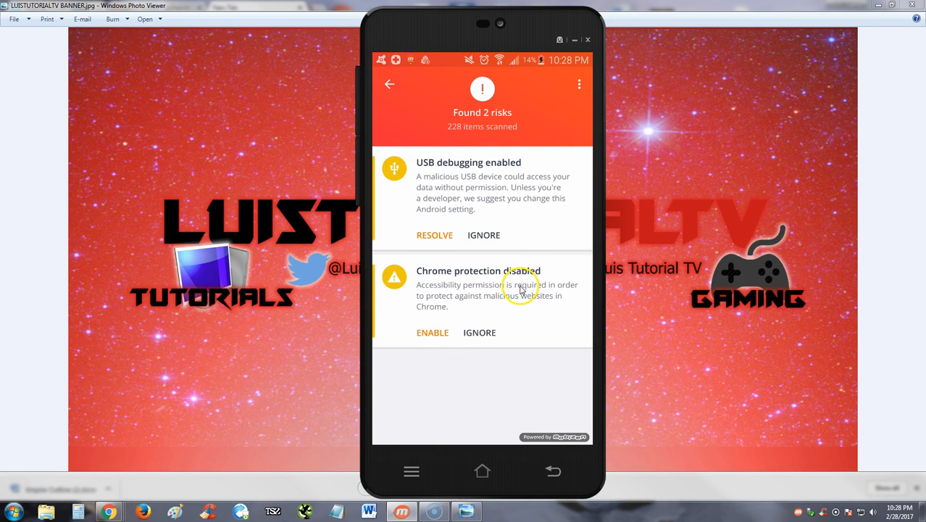
pyautogui.moveTo(514, 325)
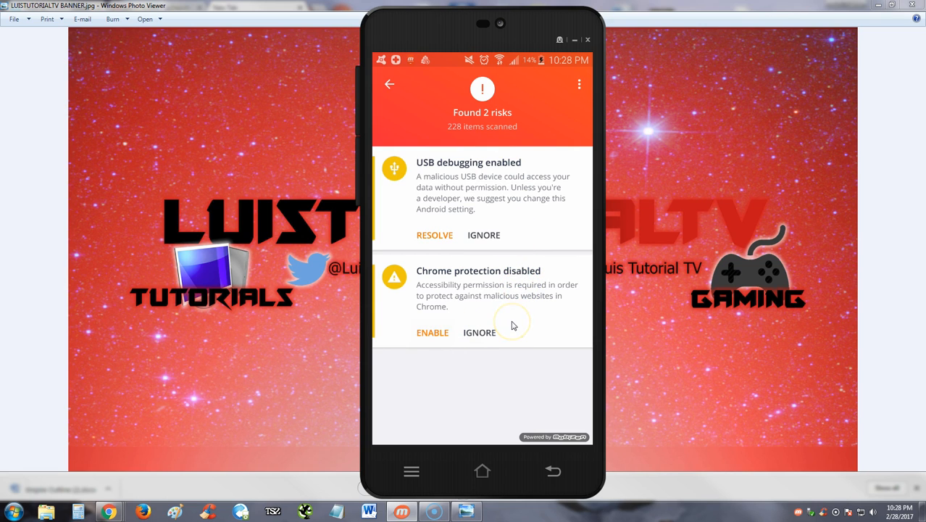
pyautogui.click(432, 332)
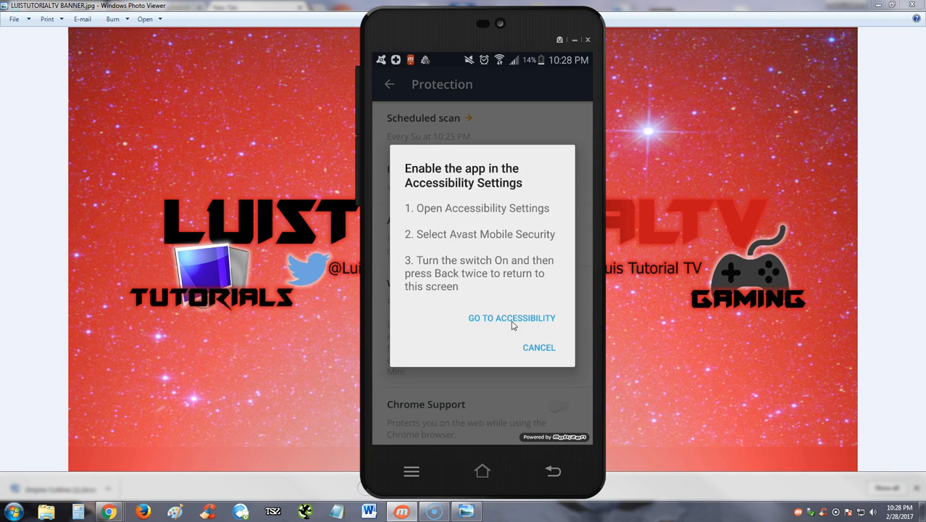
pyautogui.click(512, 317)
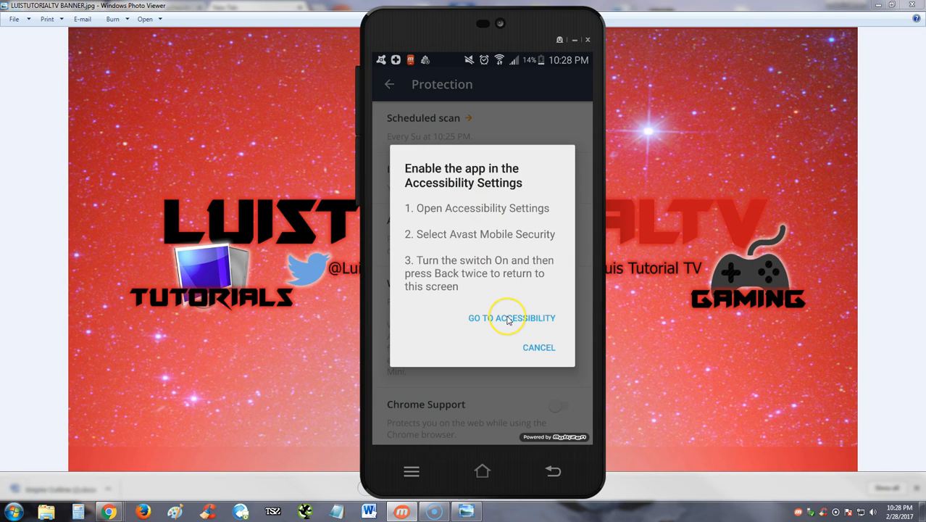
pyautogui.moveTo(516, 299)
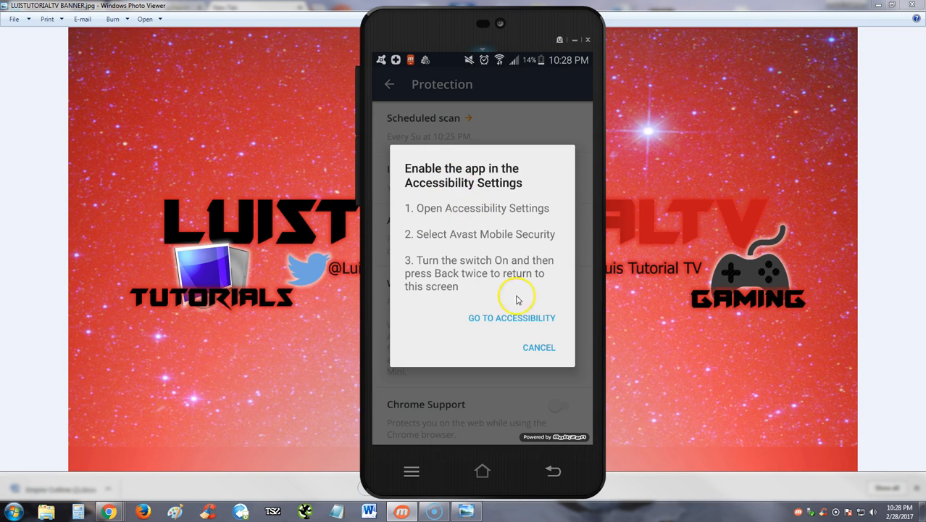
# - Switch on Avast's accessibility service in Android Settings, then clear the USB debugging risk
pyautogui.click(512, 318)
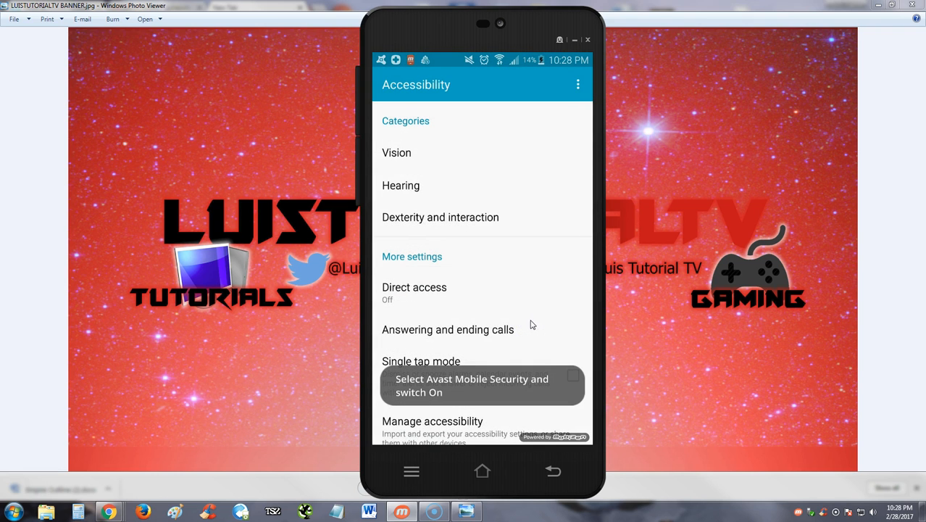
pyautogui.scroll(-3)
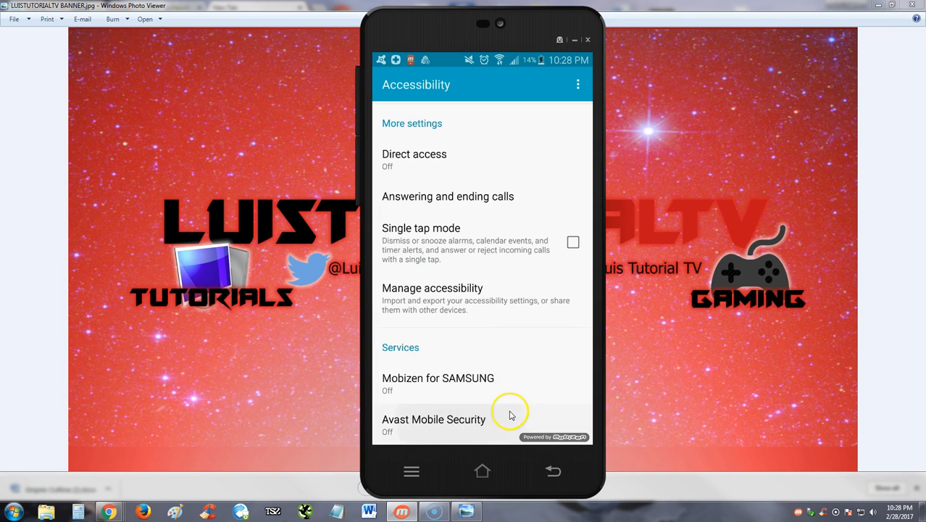
pyautogui.click(435, 418)
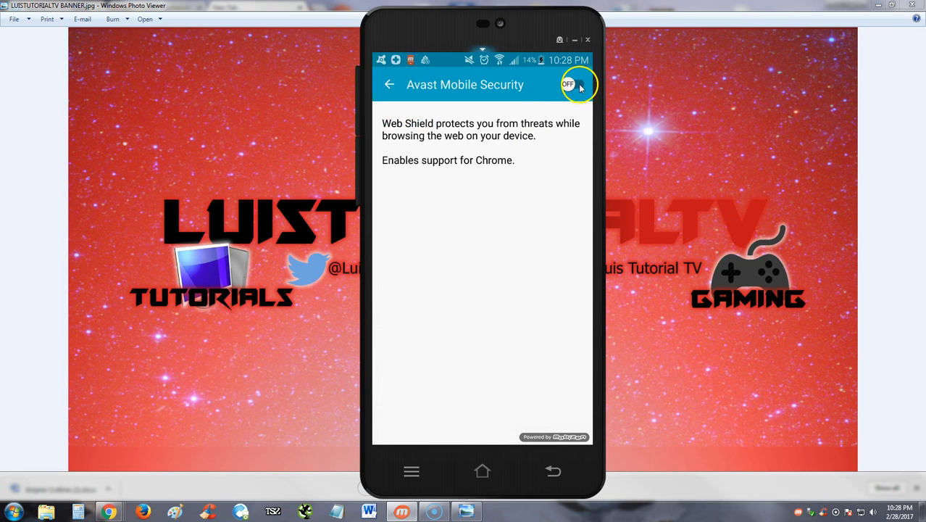
pyautogui.click(577, 84)
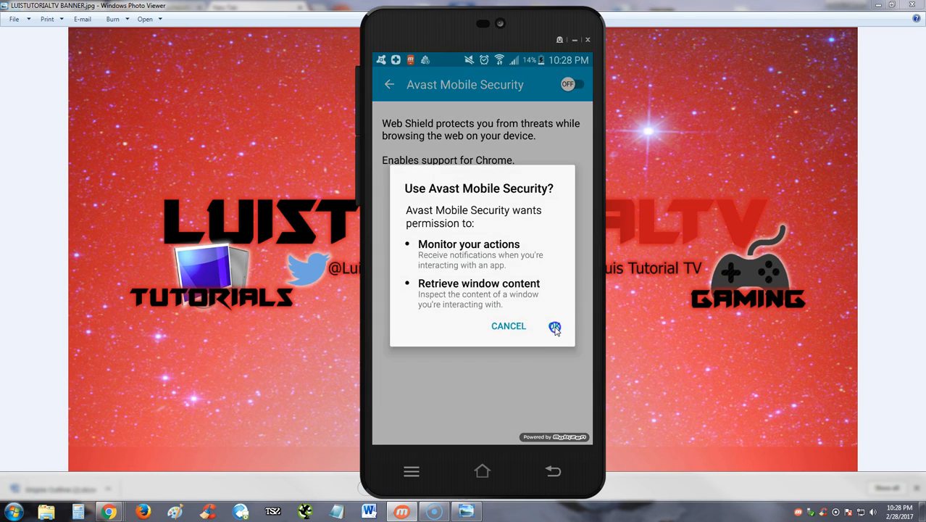
pyautogui.click(555, 325)
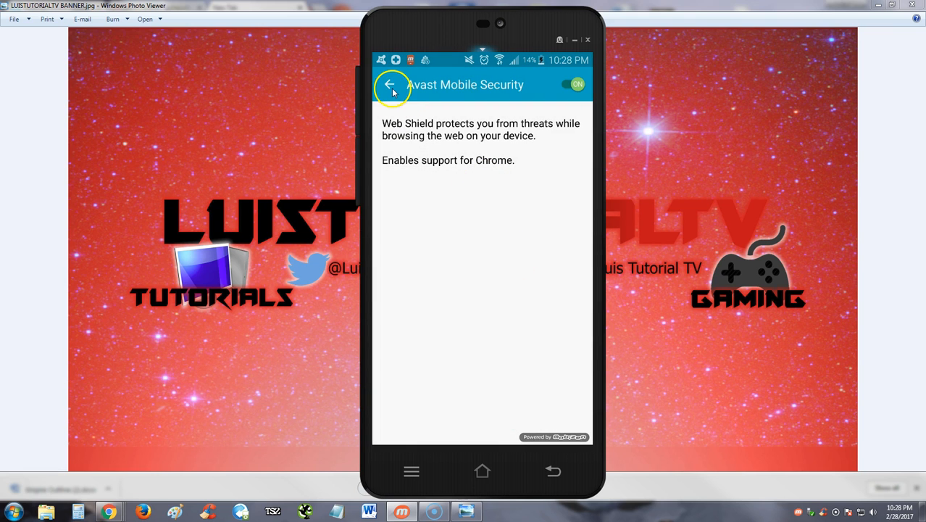
pyautogui.click(392, 84)
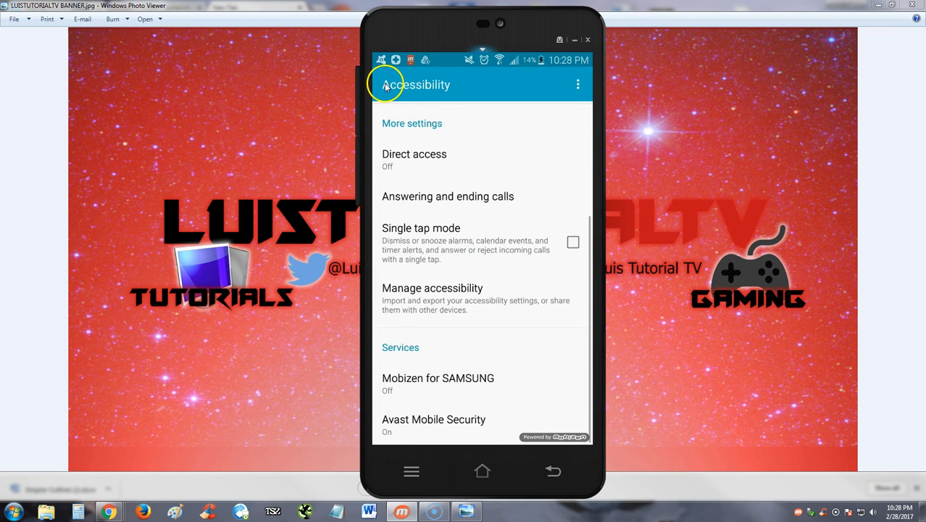
pyautogui.moveTo(572, 467)
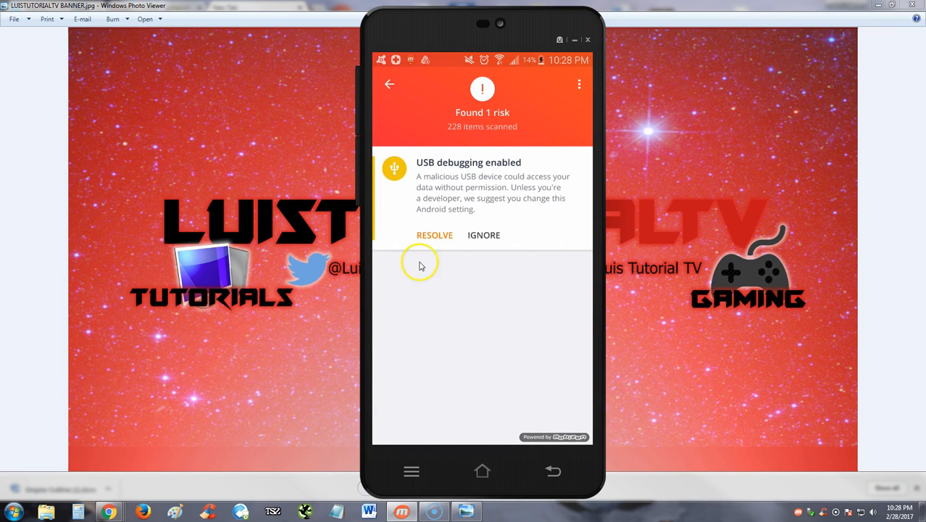
pyautogui.click(485, 235)
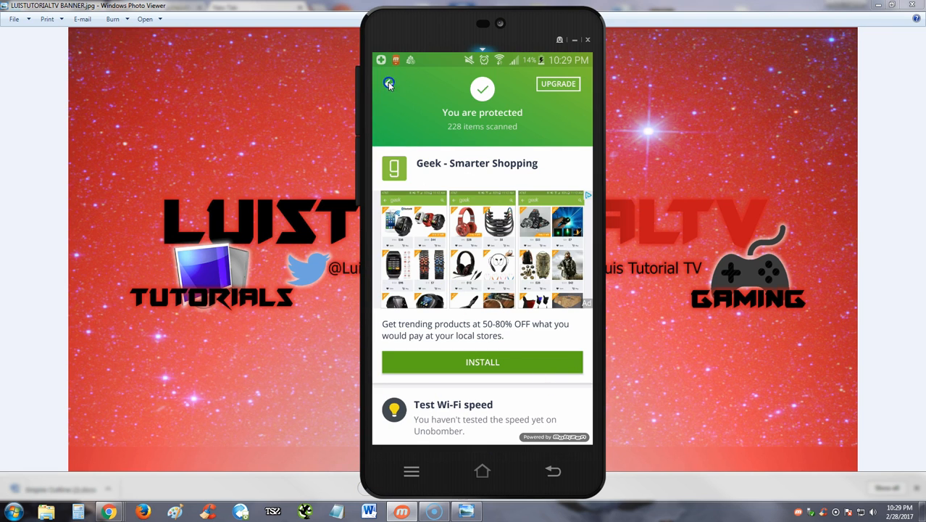
# - Leave the protected result and open the junk cleaner offering 5.63 MB Safe Clean
pyautogui.click(389, 83)
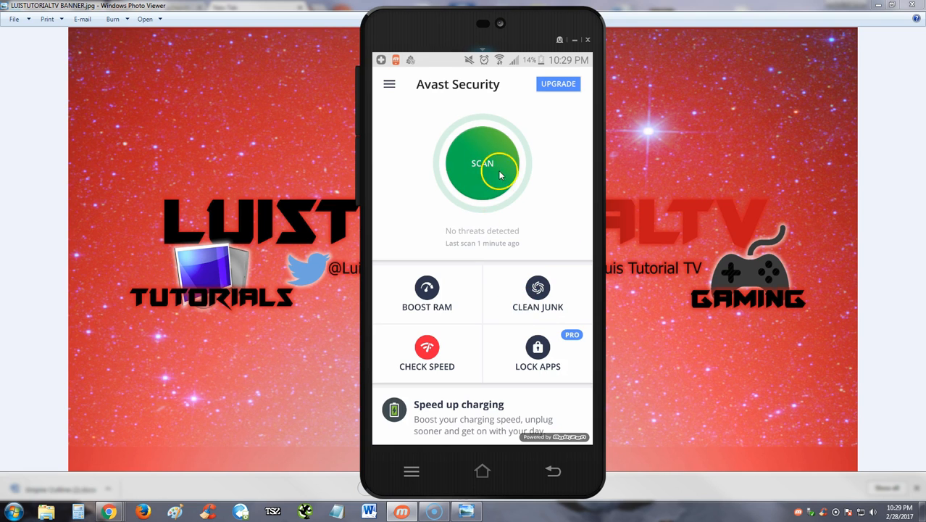
pyautogui.moveTo(616, 336)
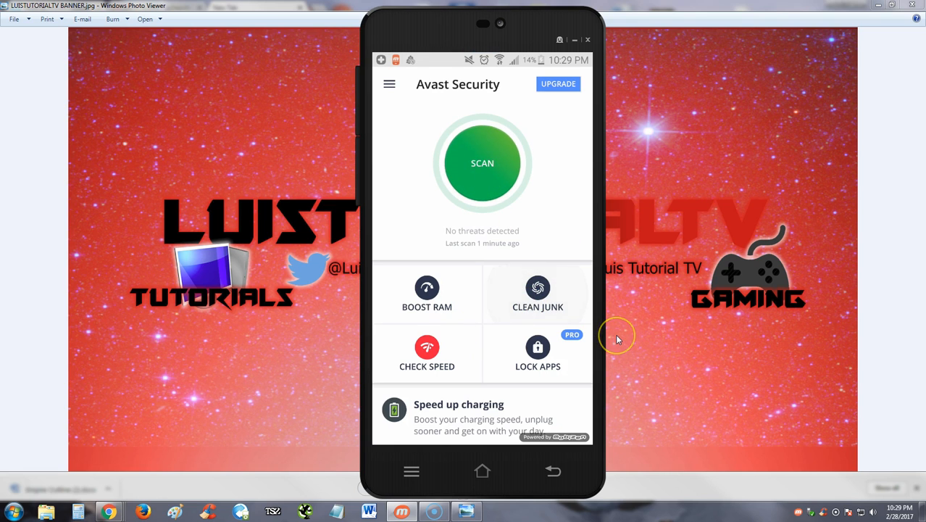
pyautogui.click(538, 293)
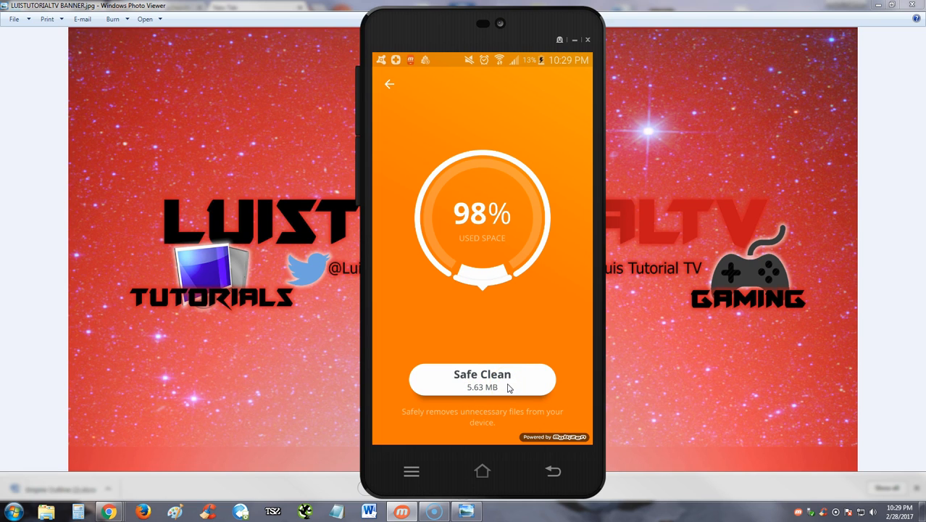
pyautogui.moveTo(553, 267)
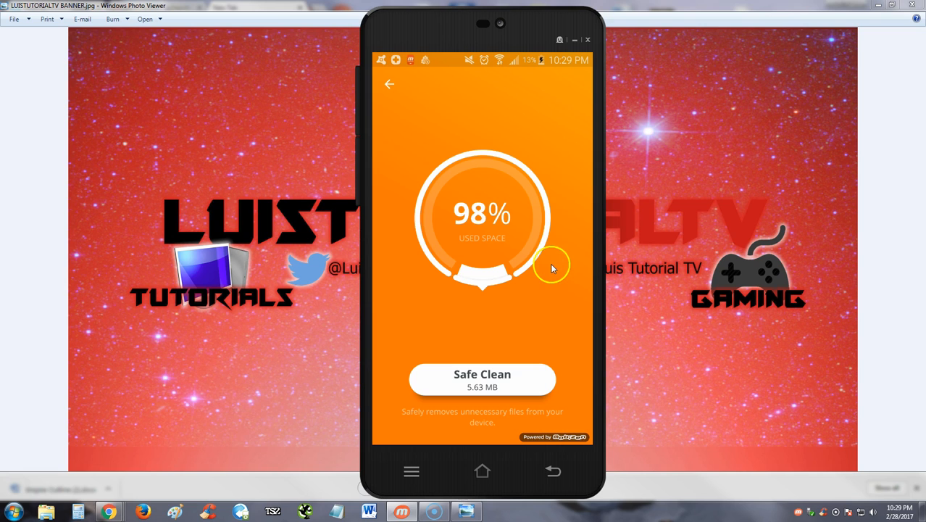
pyautogui.moveTo(481, 342)
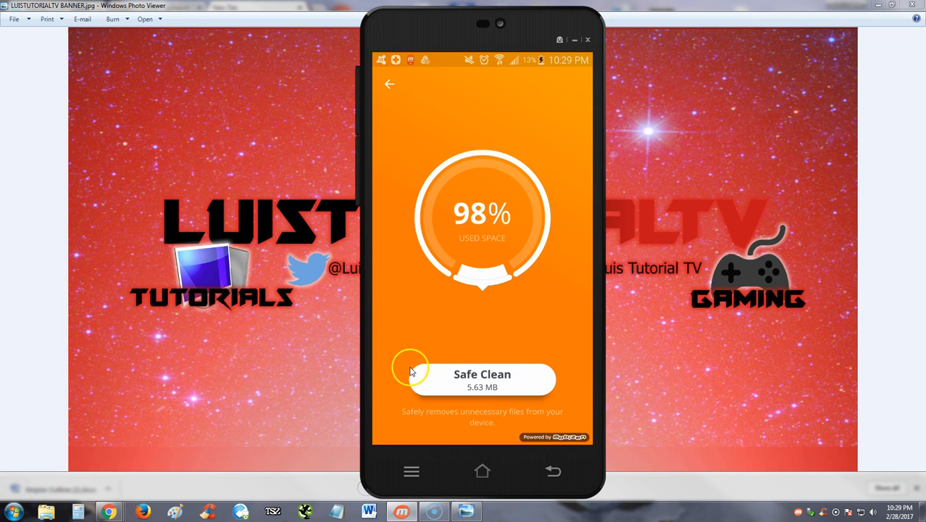
pyautogui.moveTo(543, 397)
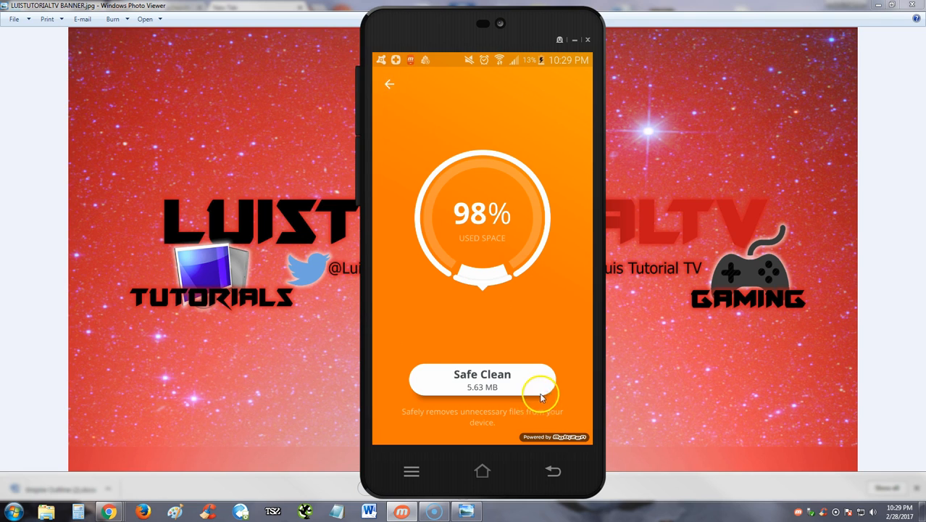
# - Safely remove the 5.63 MB of junk and run the Wi-Fi speed check (10.27/3.70 Mbps)
pyautogui.click(388, 84)
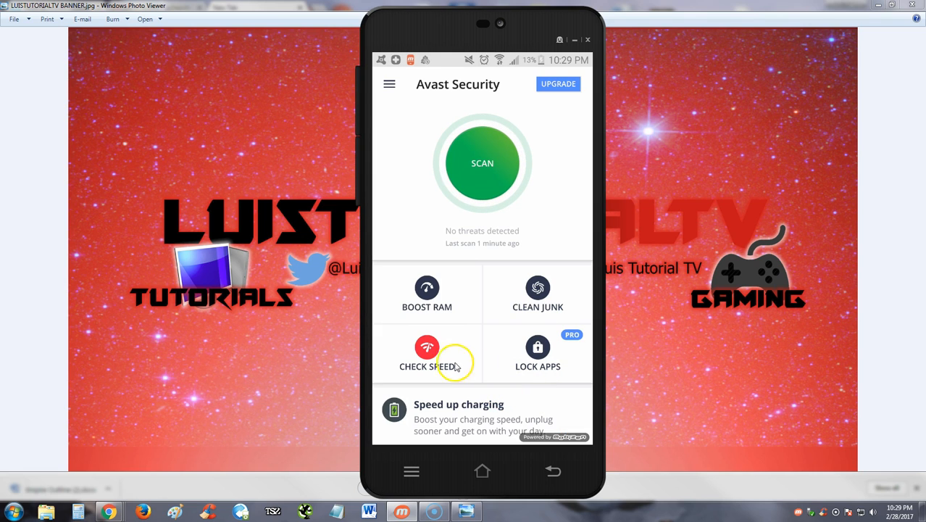
pyautogui.moveTo(489, 355)
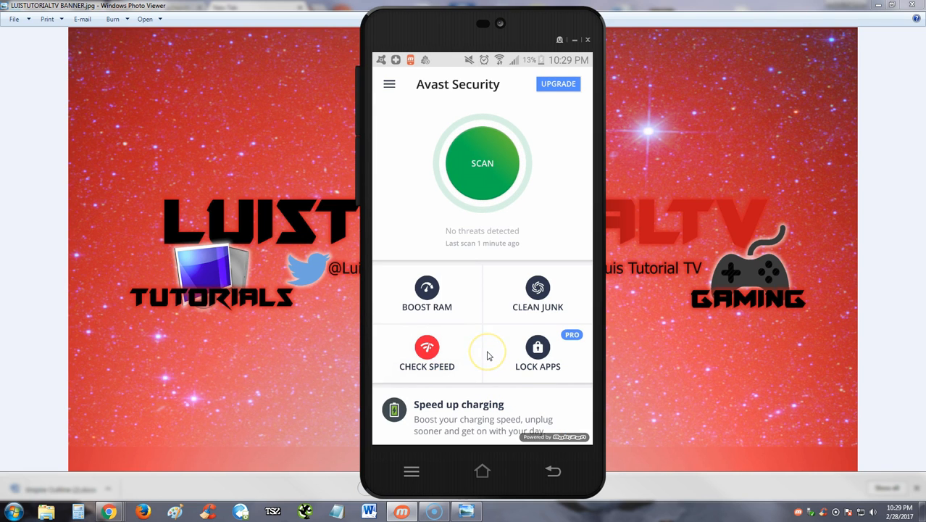
pyautogui.click(426, 348)
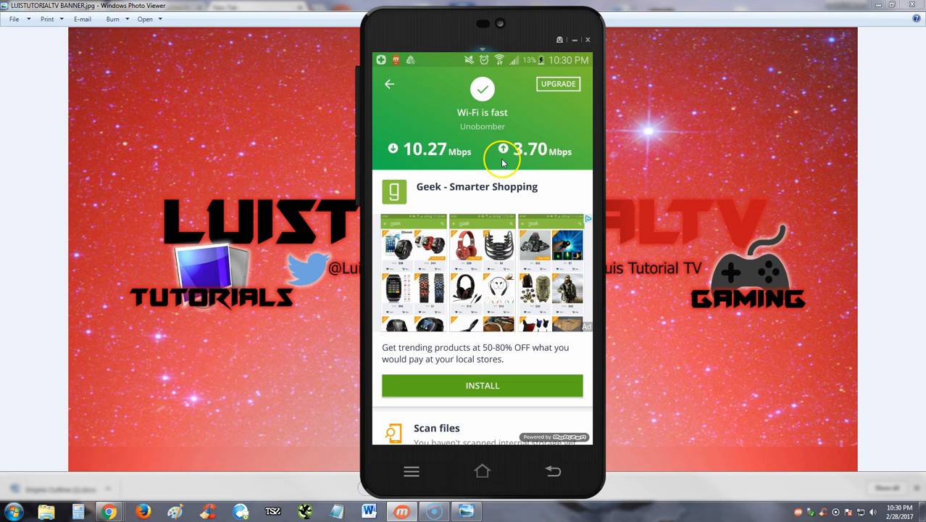
pyautogui.moveTo(507, 61)
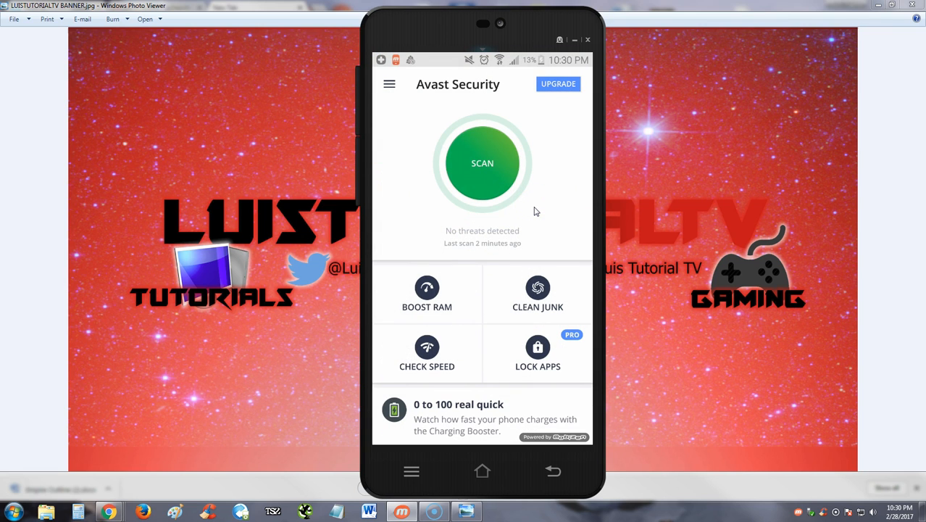
pyautogui.moveTo(549, 423)
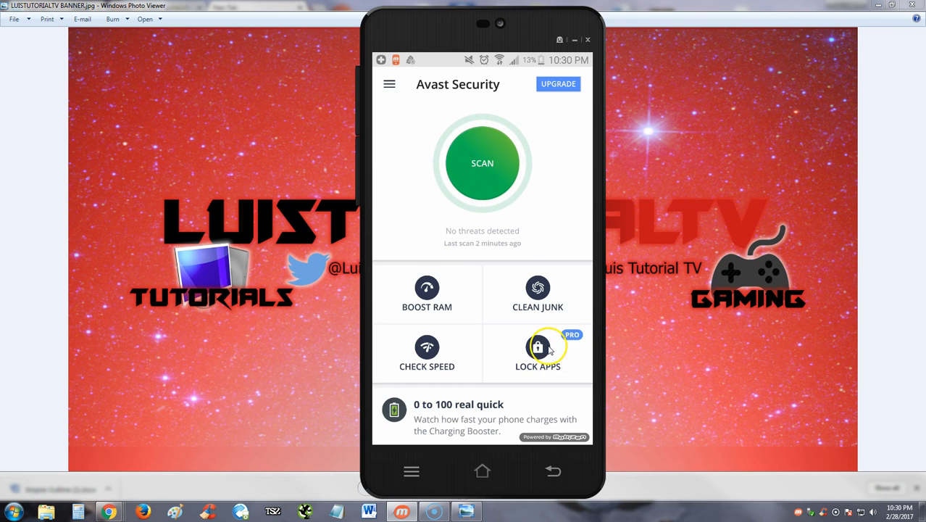
pyautogui.click(538, 352)
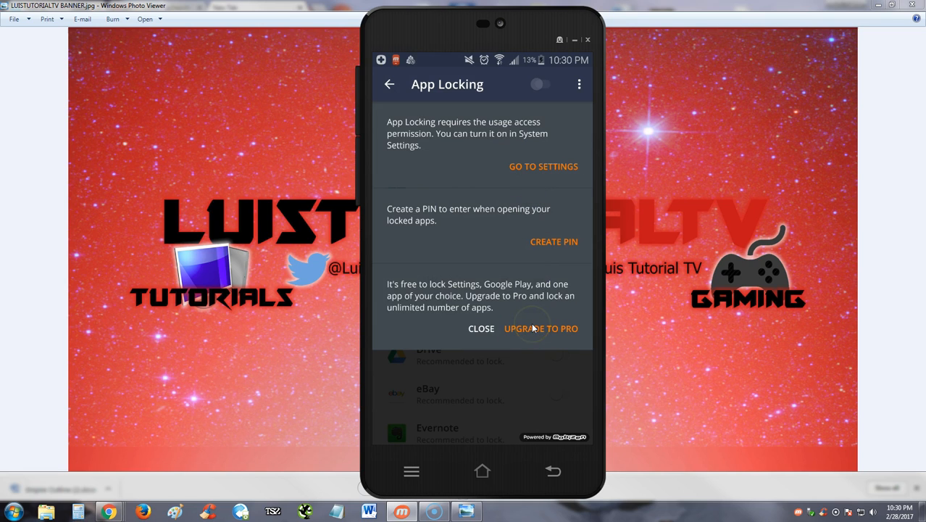
pyautogui.moveTo(404, 118)
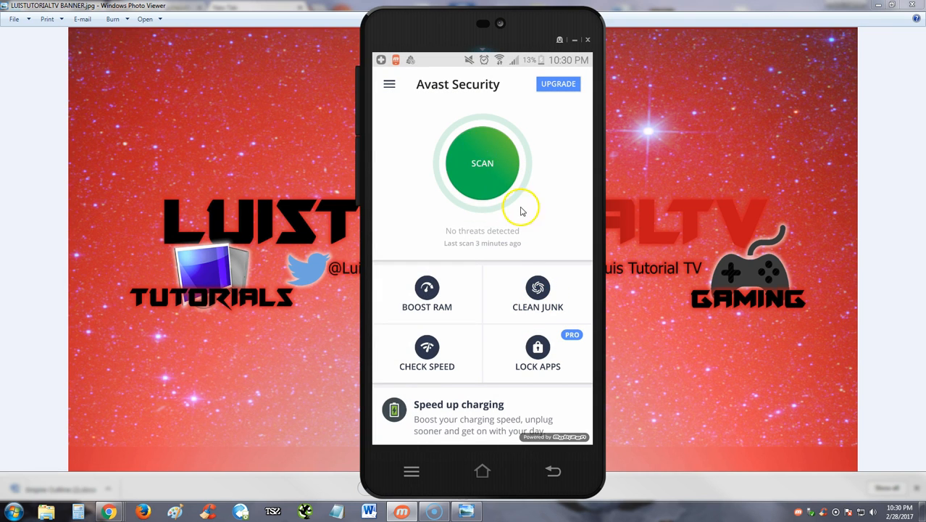
pyautogui.moveTo(426, 352)
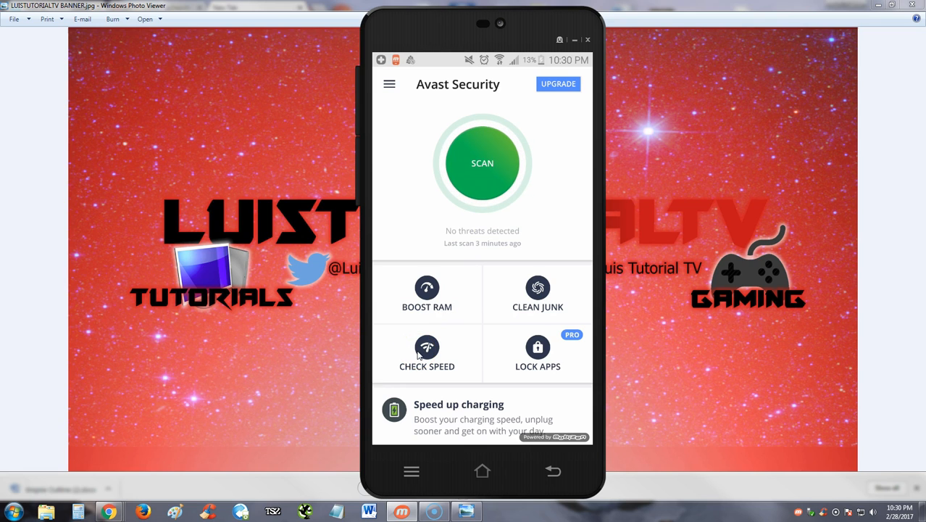
pyautogui.moveTo(413, 117)
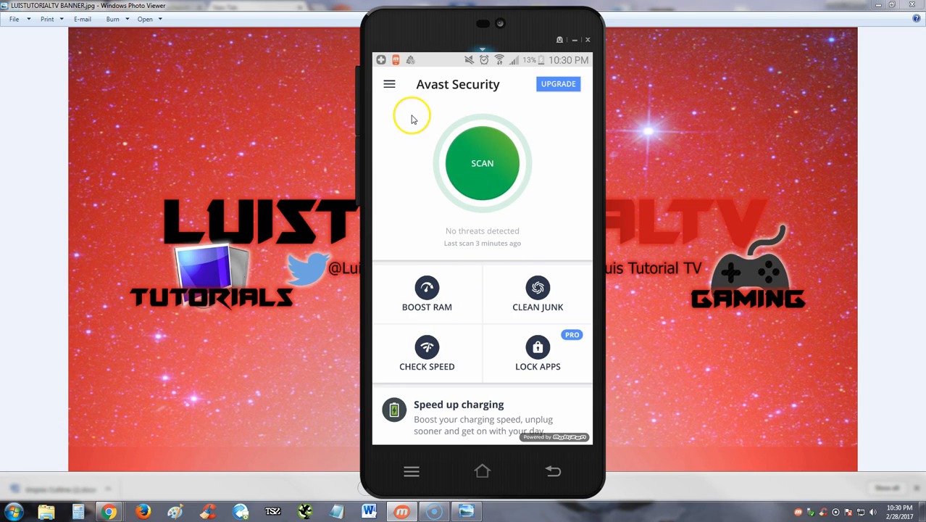
# - Browse the side menu of extra features, then start a fresh background scan
pyautogui.click(389, 82)
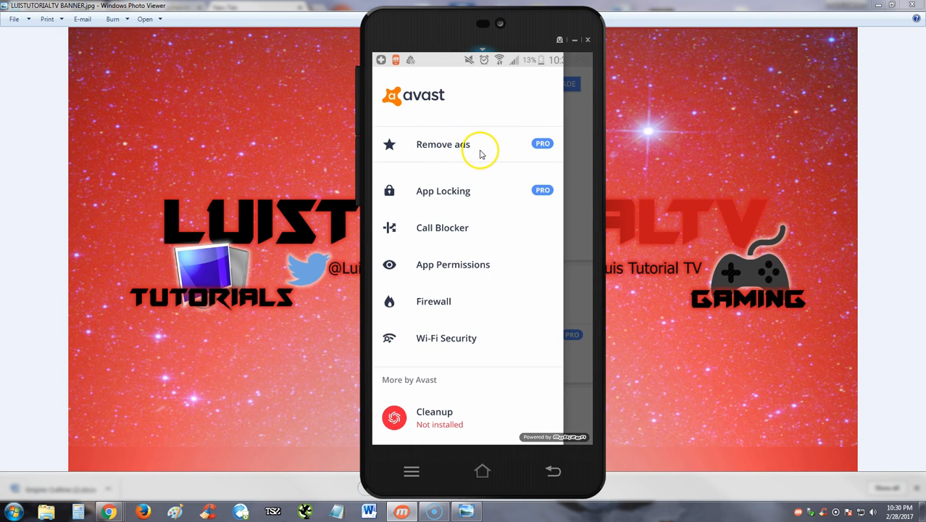
pyautogui.moveTo(464, 194)
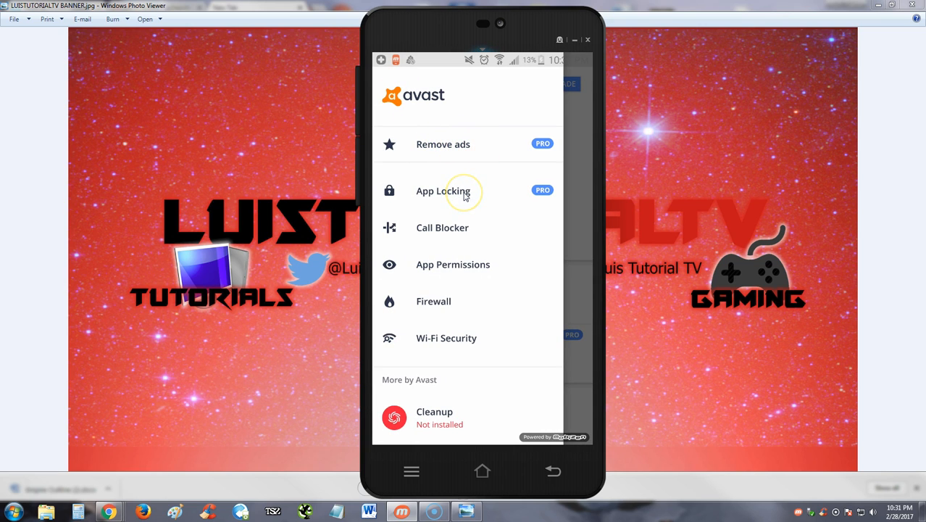
pyautogui.moveTo(447, 282)
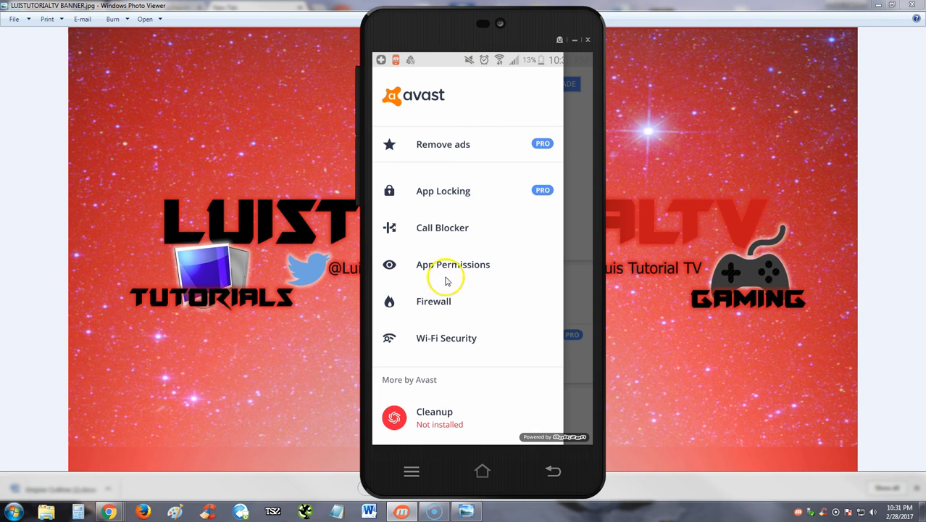
pyautogui.scroll(-3)
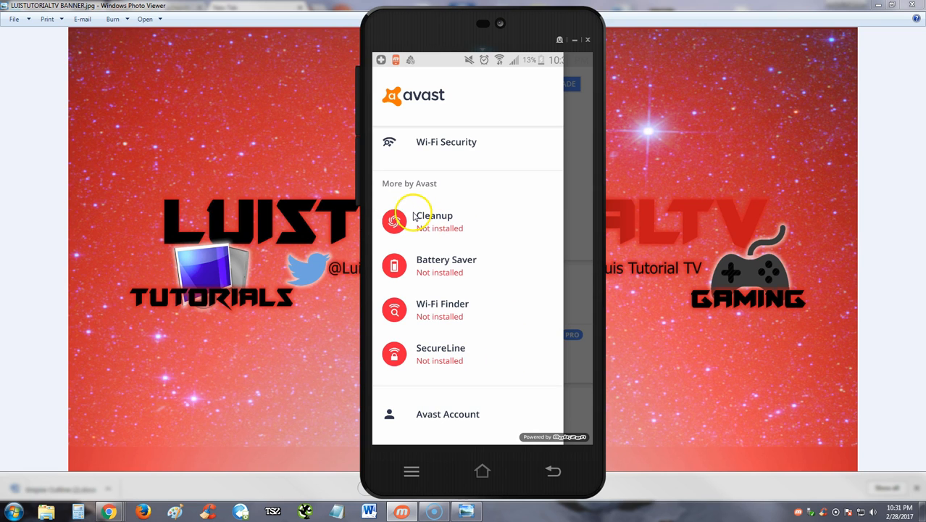
pyautogui.moveTo(453, 342)
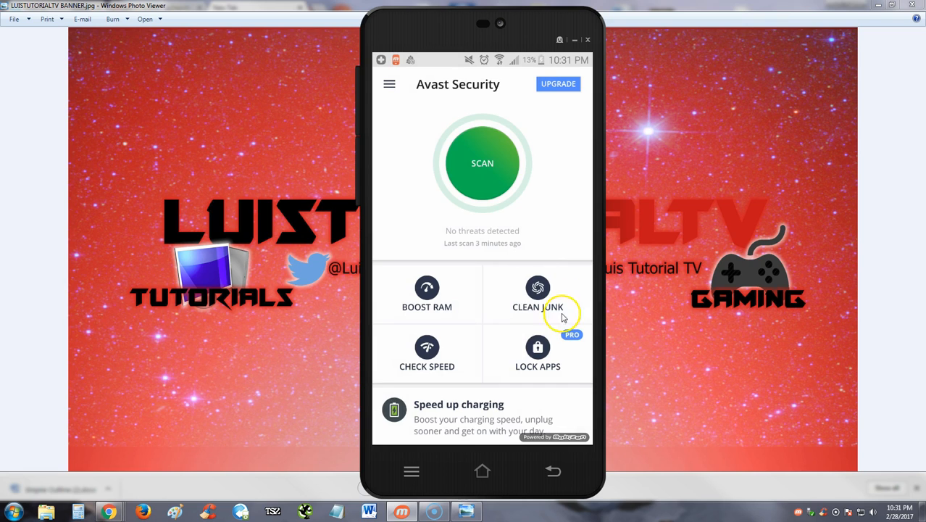
pyautogui.moveTo(569, 206)
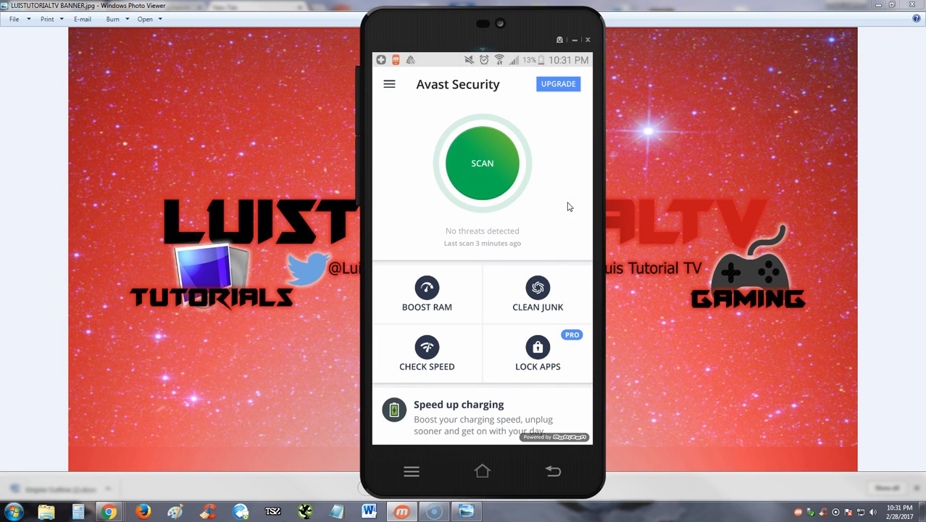
pyautogui.click(481, 163)
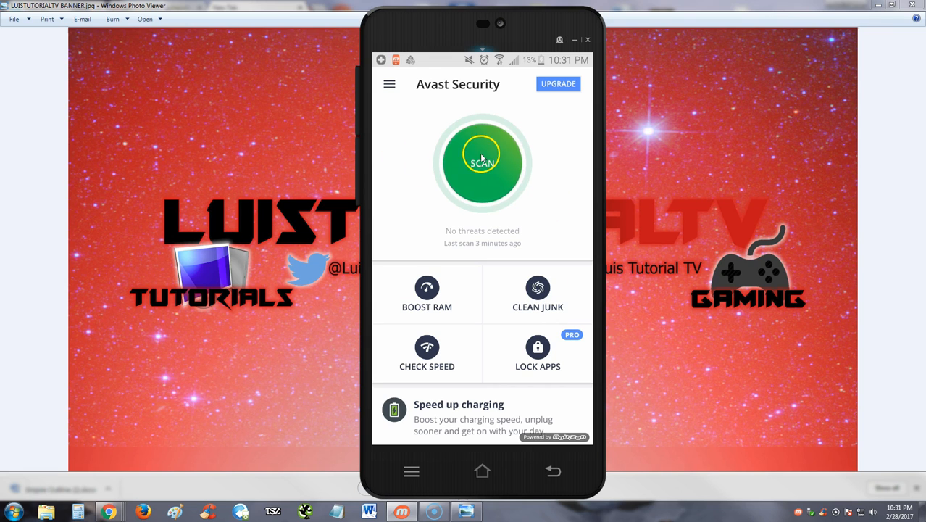
pyautogui.click(481, 162)
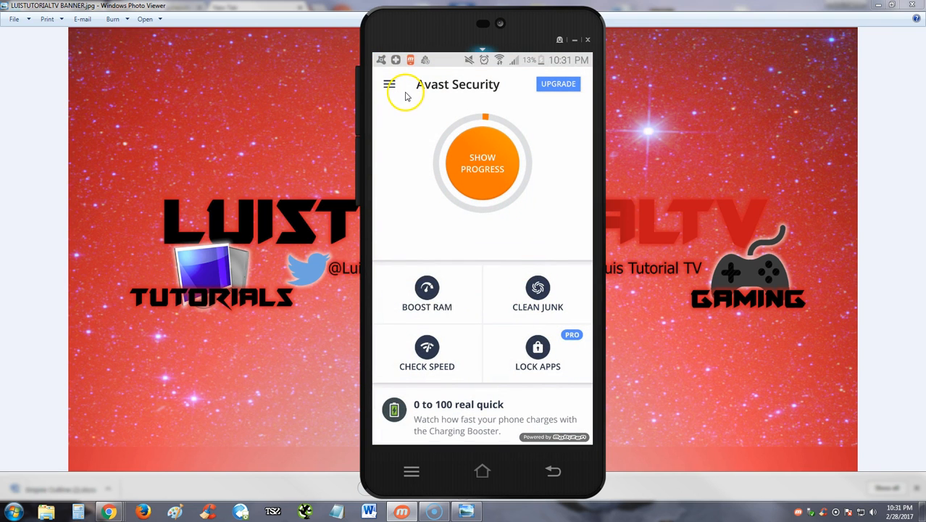
# - Reopen the side menu and scroll down to its account, support and Settings entries
pyautogui.click(390, 84)
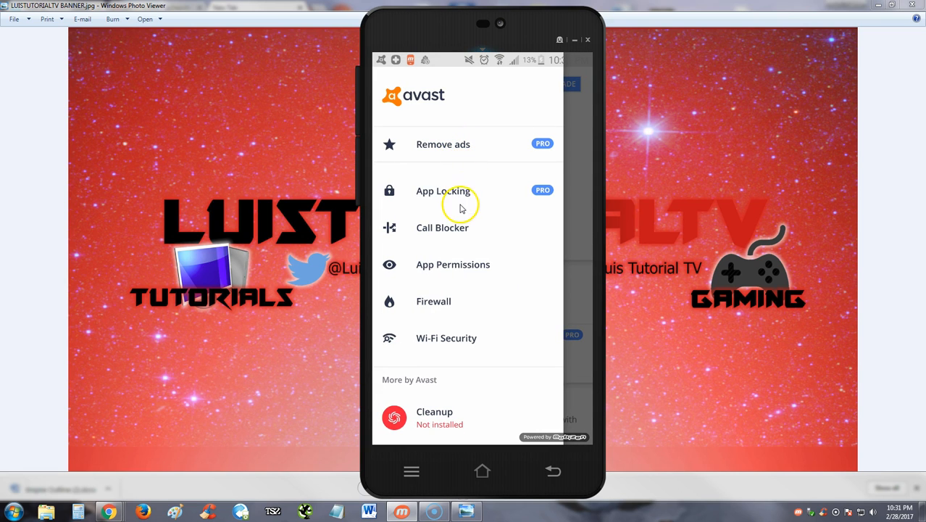
pyautogui.moveTo(477, 297)
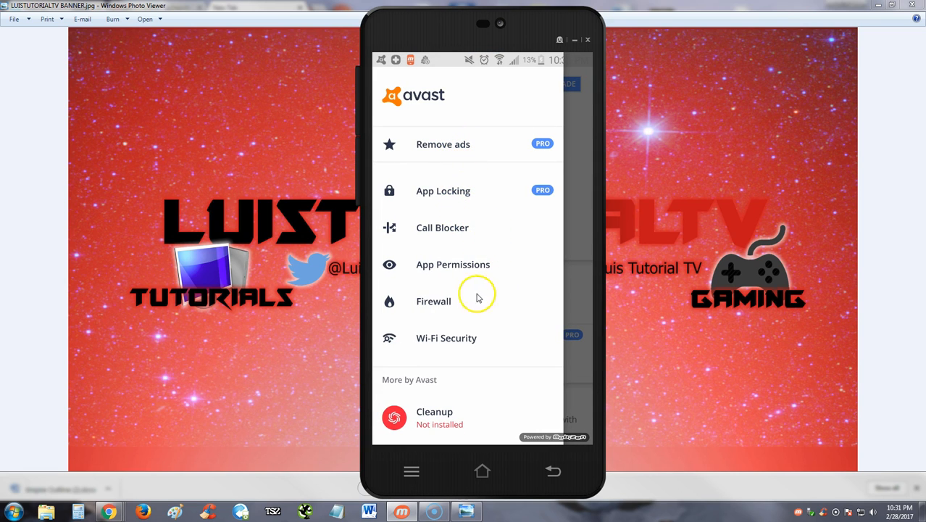
pyautogui.scroll(-3)
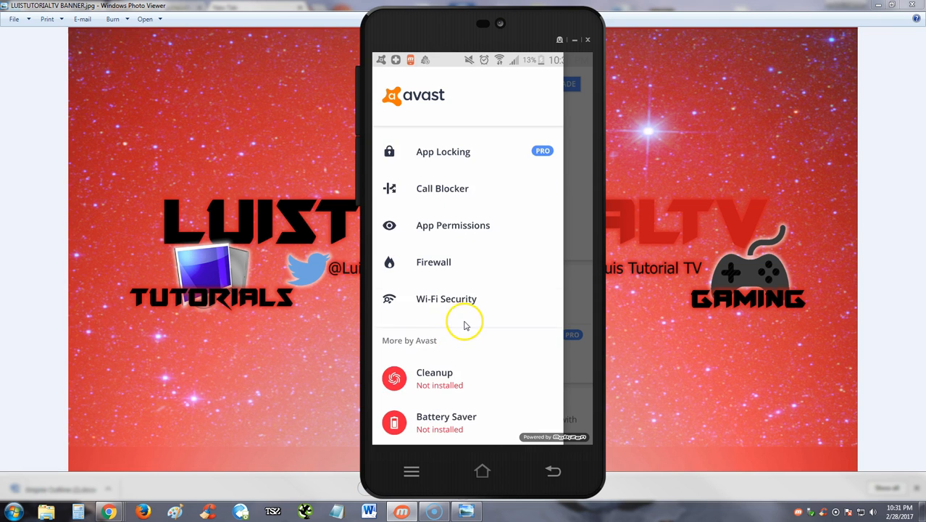
pyautogui.scroll(-3)
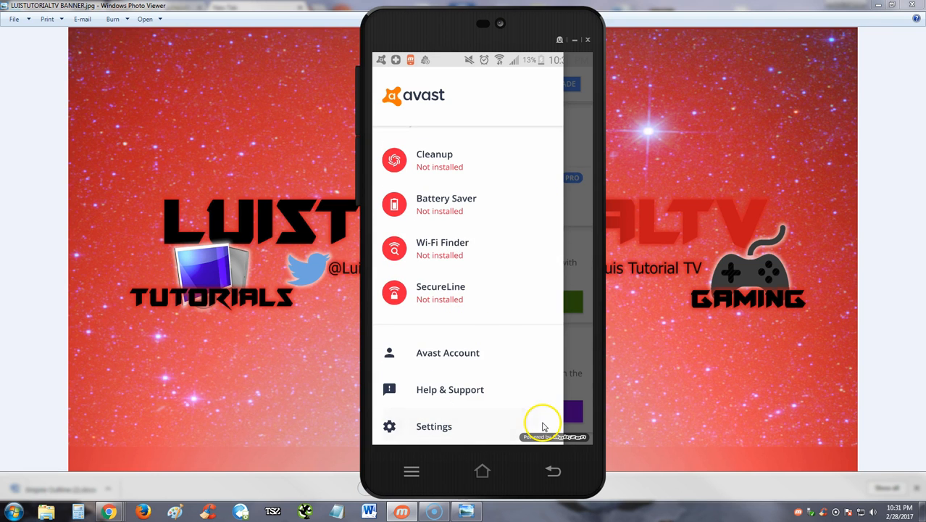
# - Check for a virus definitions update in Settings > Updates and confirm the latest version is installed
pyautogui.click(434, 426)
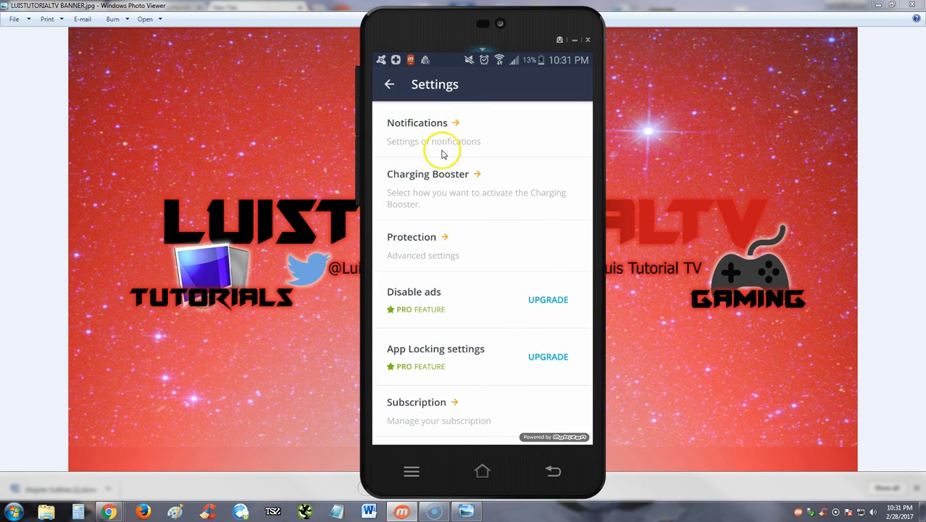
pyautogui.moveTo(467, 238)
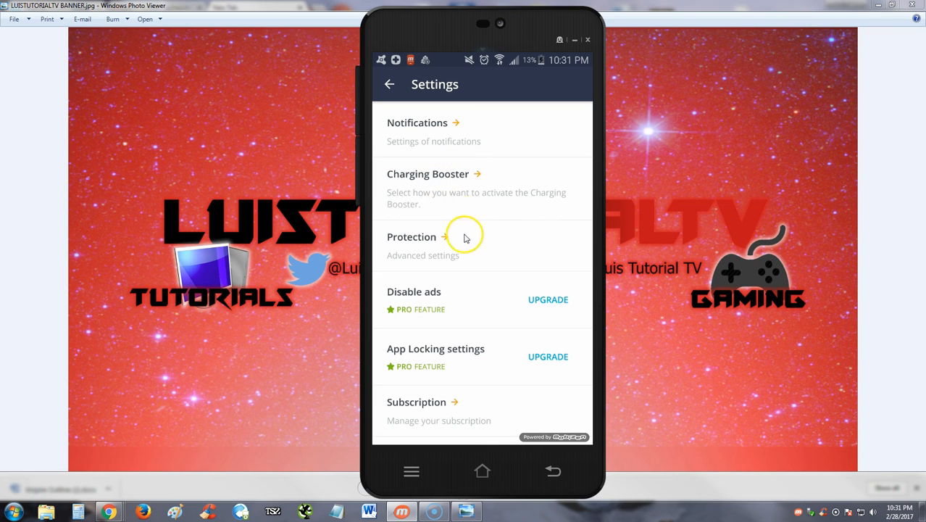
pyautogui.scroll(-3)
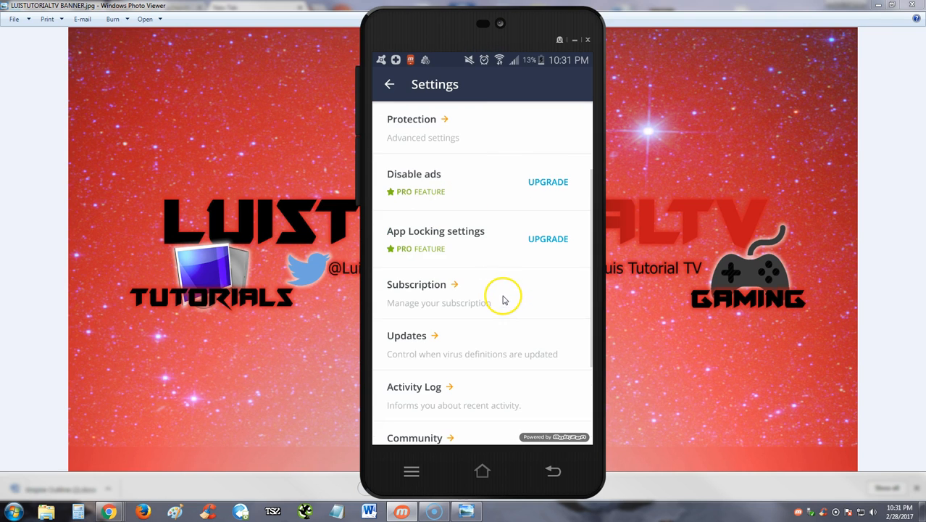
pyautogui.scroll(-3)
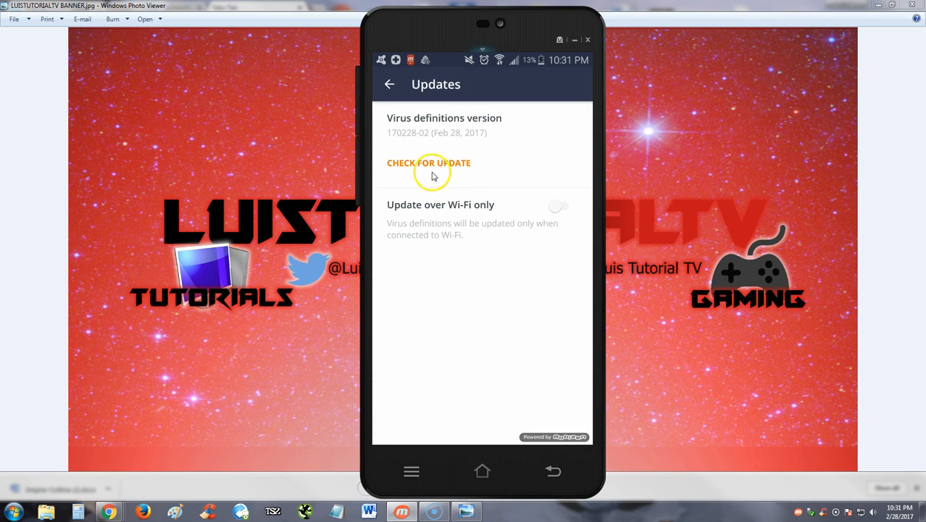
pyautogui.click(429, 162)
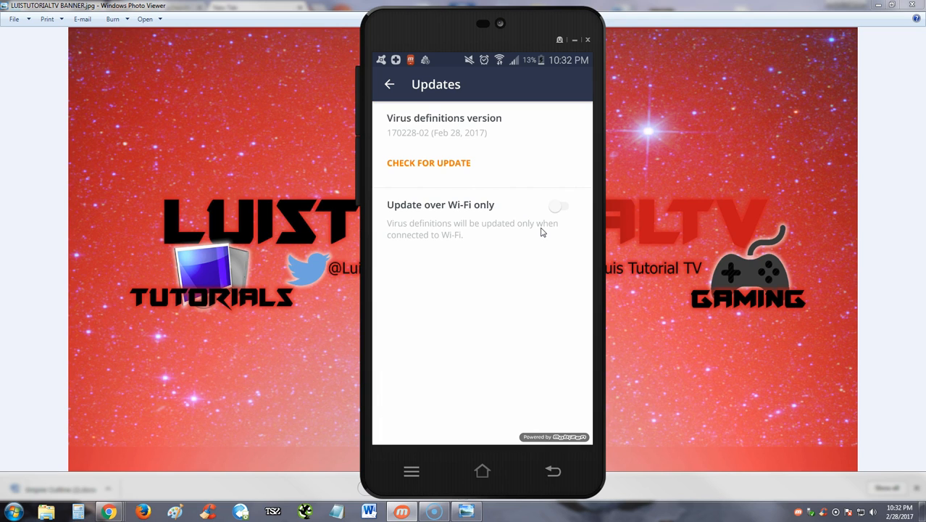
pyautogui.click(429, 162)
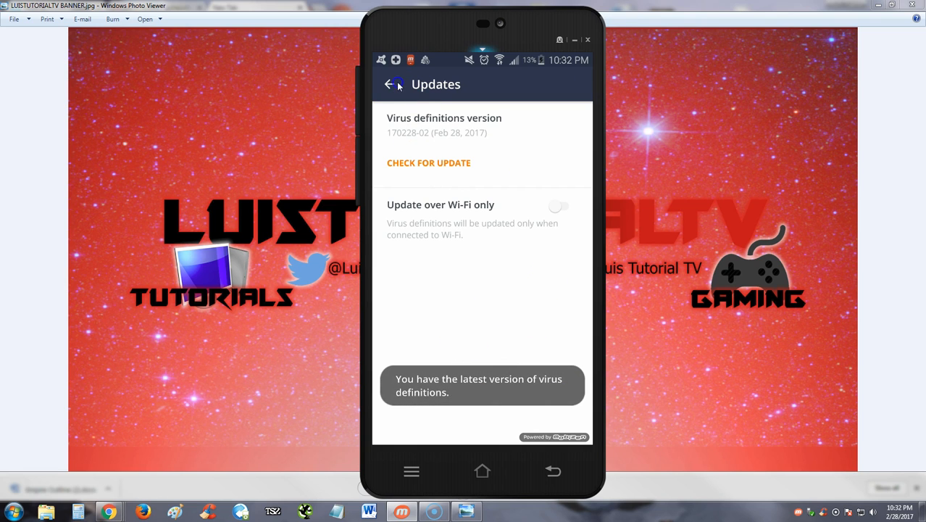
# - Return from the Updates screen to the app's main screen
pyautogui.click(391, 85)
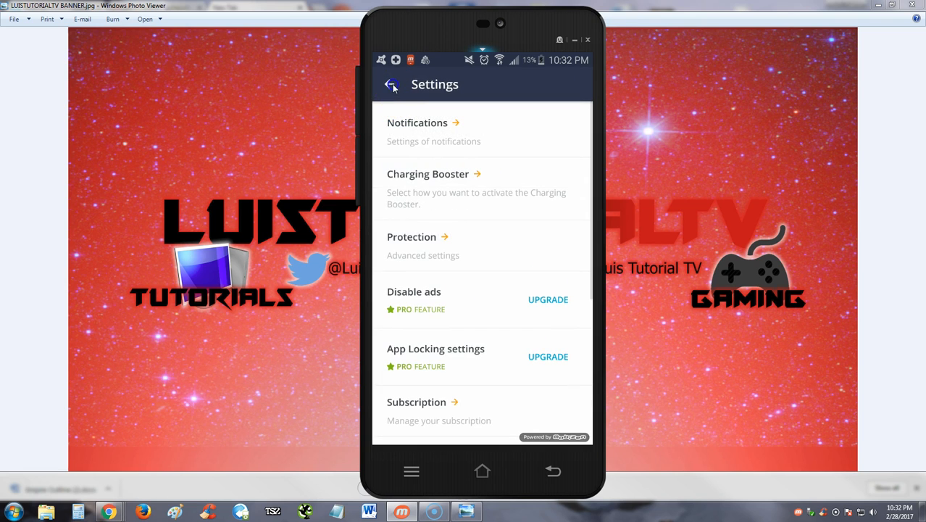
pyautogui.click(391, 84)
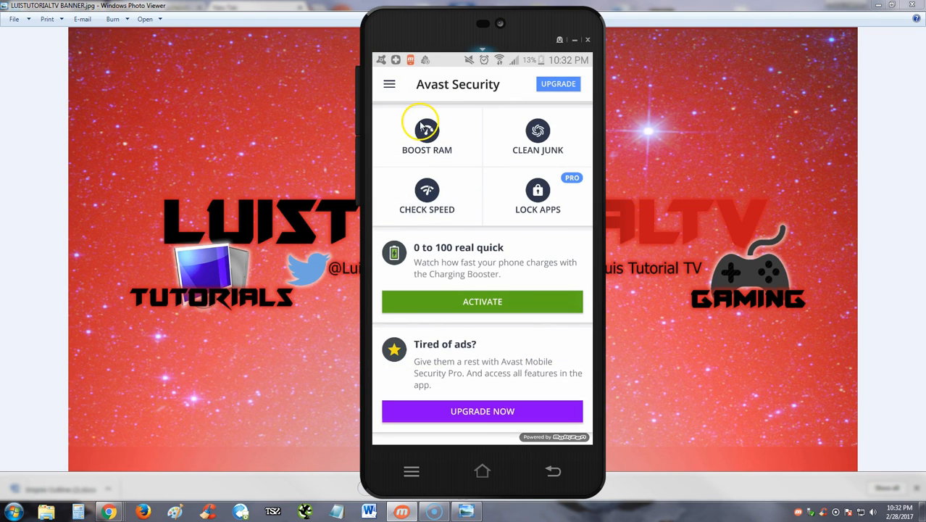